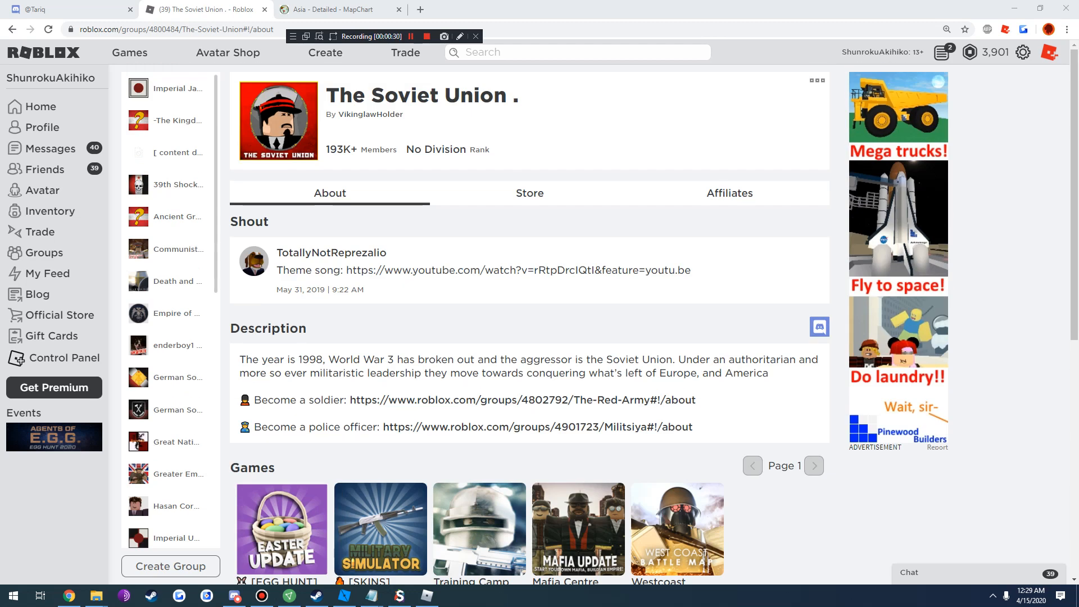
Read the Vikinglaw Discord DM from the start through the April 21, 2019 messages
click(234, 596)
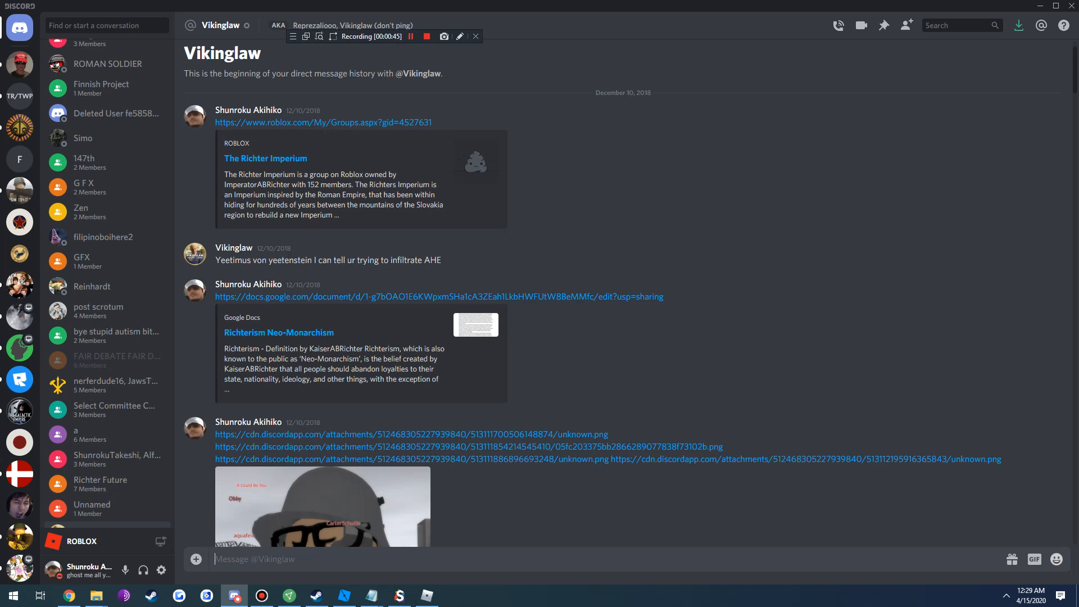
scroll(down, 3)
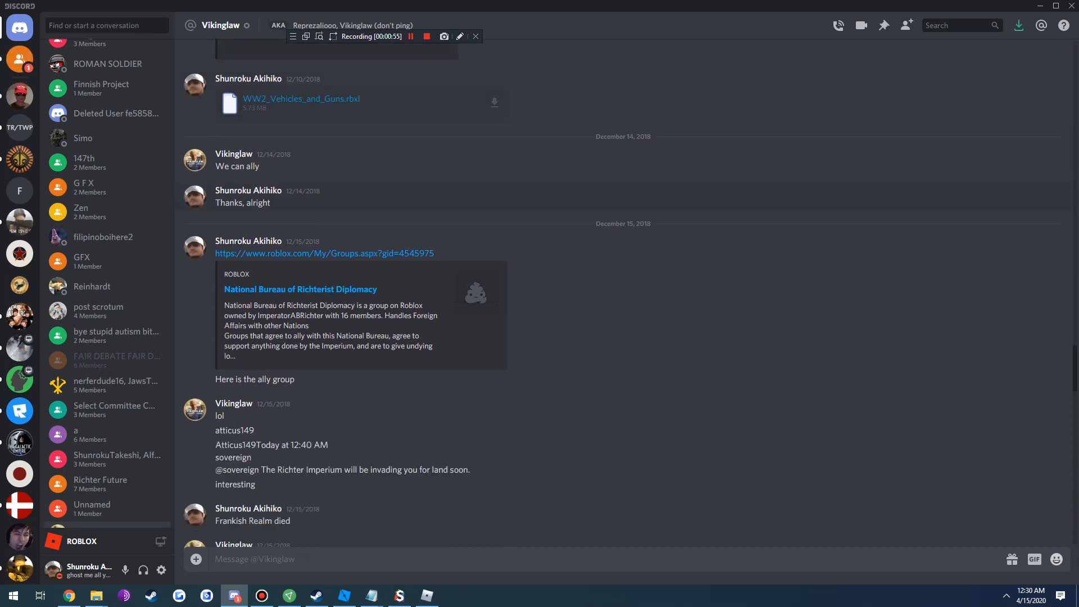
scroll(down, 3)
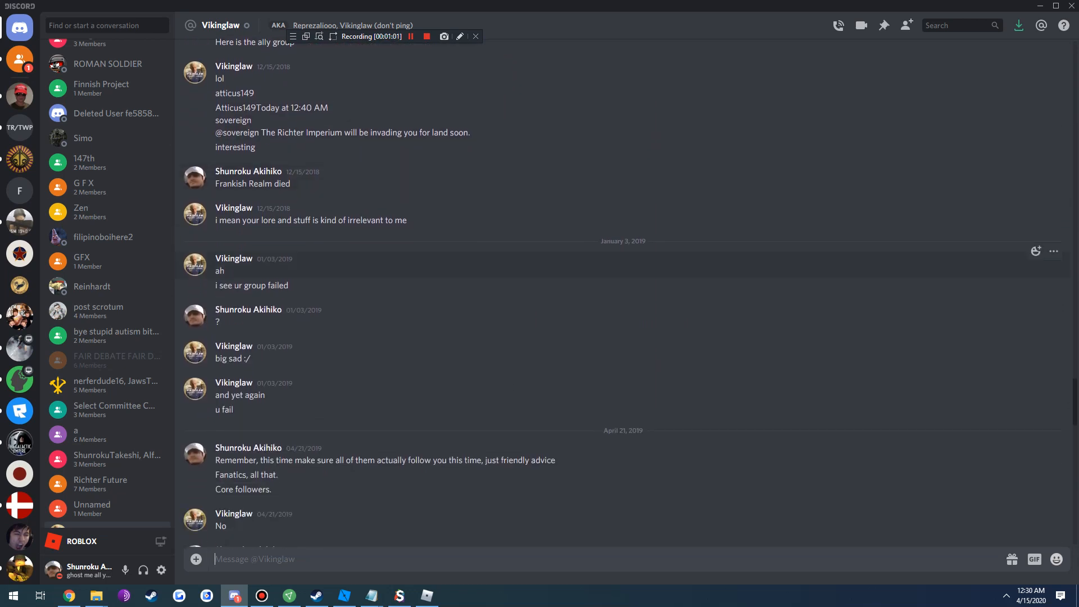
scroll(down, 3)
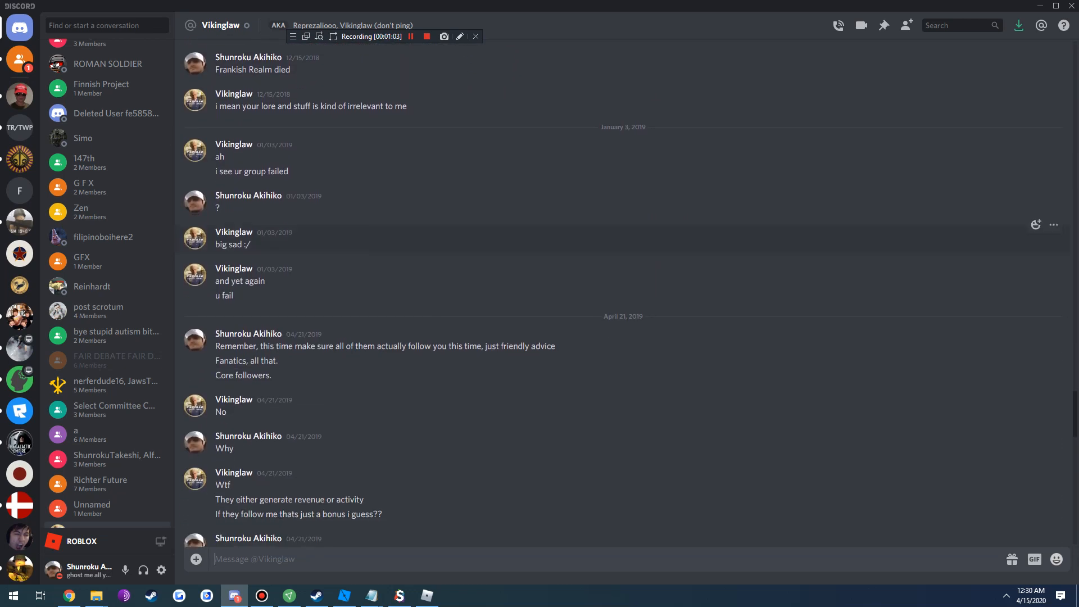
scroll(down, 3)
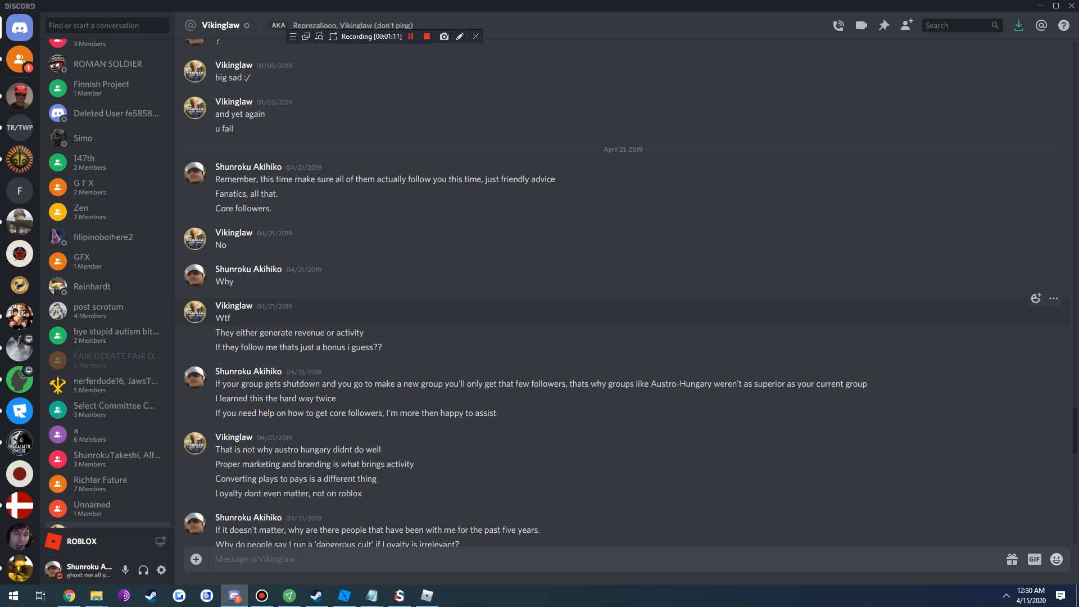
scroll(down, 3)
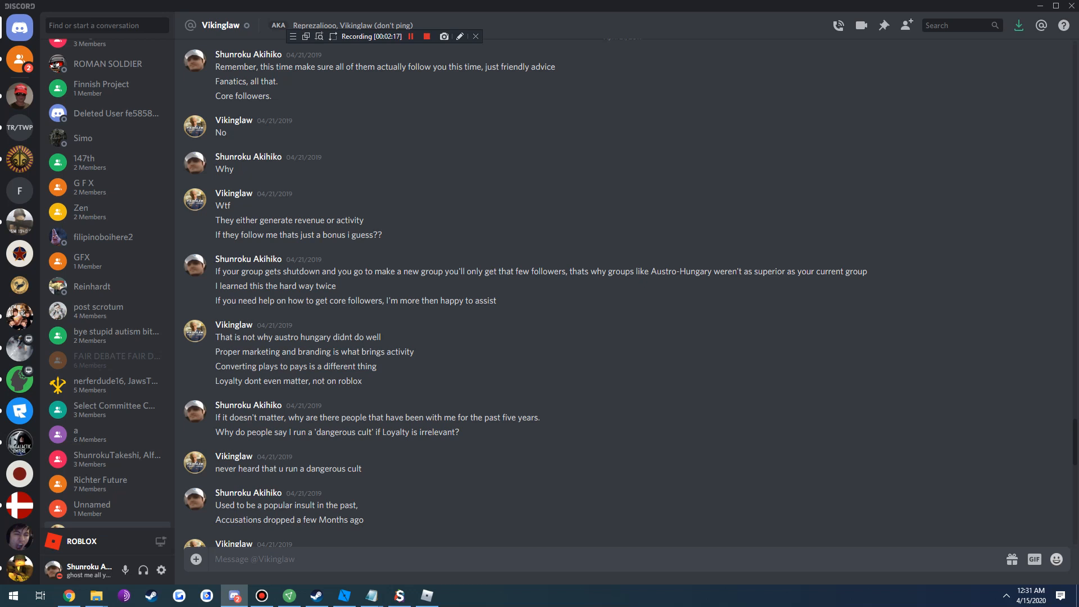
scroll(down, 3)
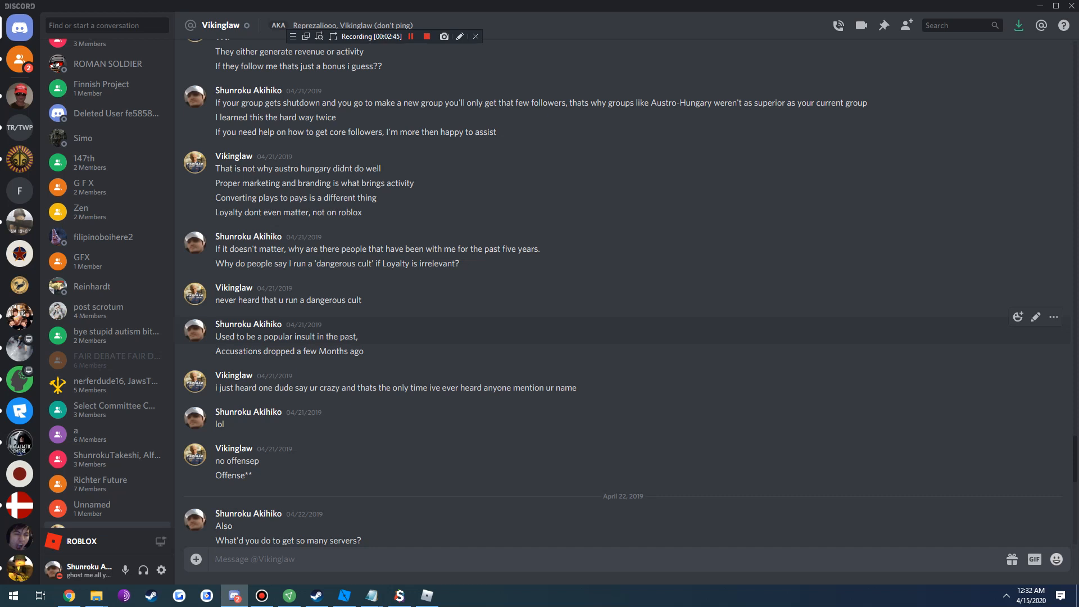
scroll(down, 3)
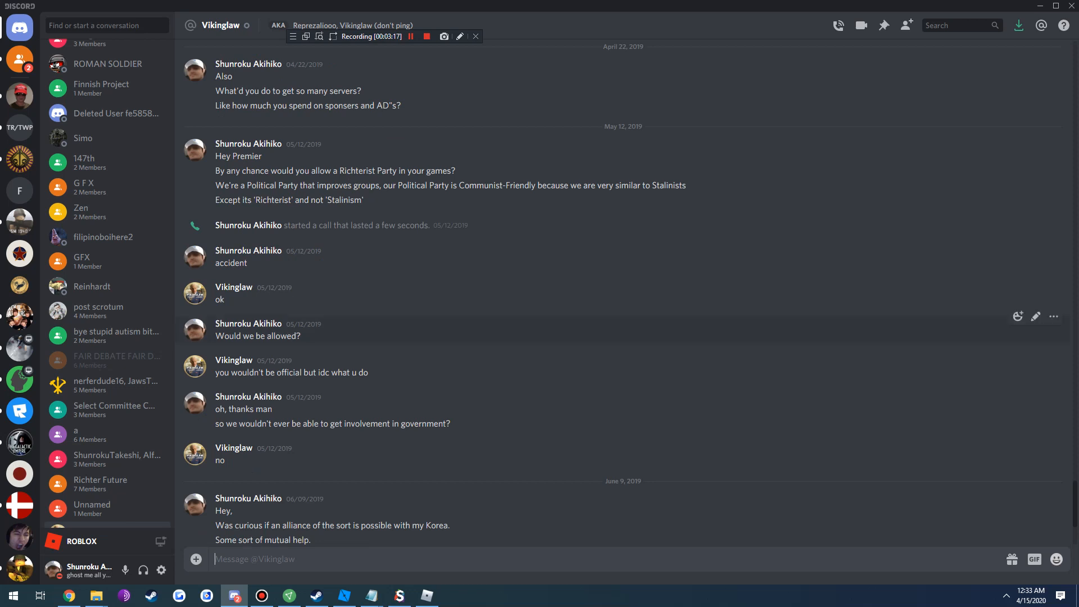
scroll(down, 3)
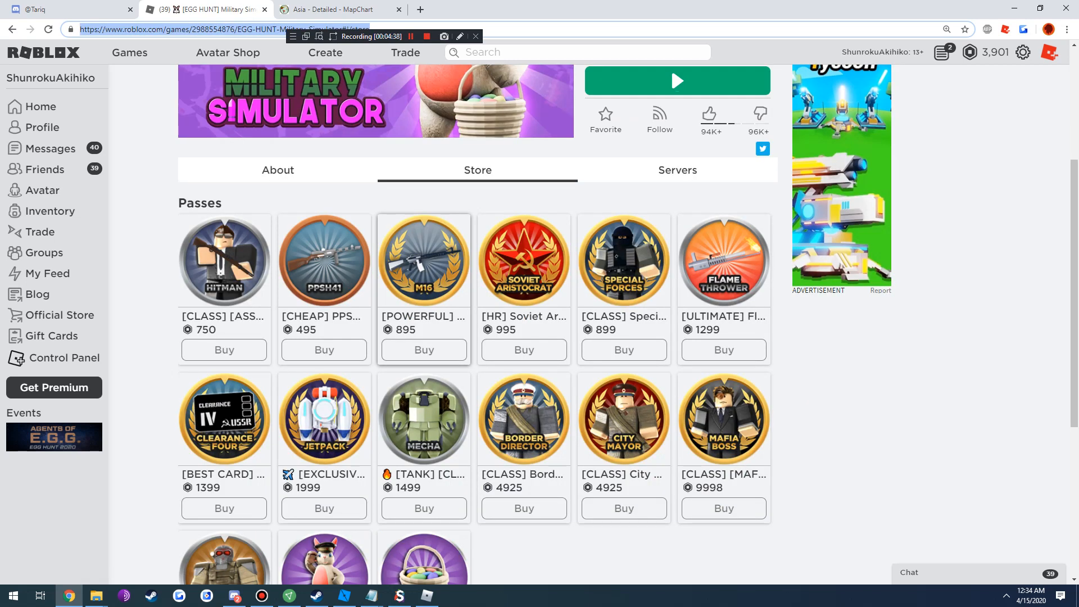
Browse Military Simulator's passes, from the 750 Hitman class to the 9998 Mafia Boss
scroll(down, 3)
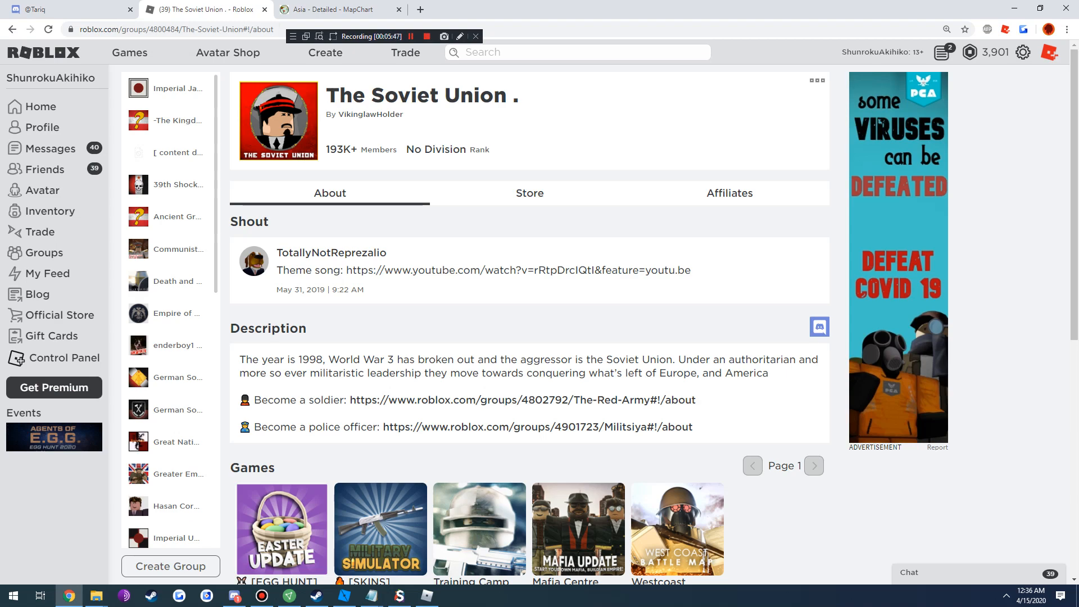
View The Soviet Union group's store, then its five allies including Militsiya and The Red Army
click(233, 596)
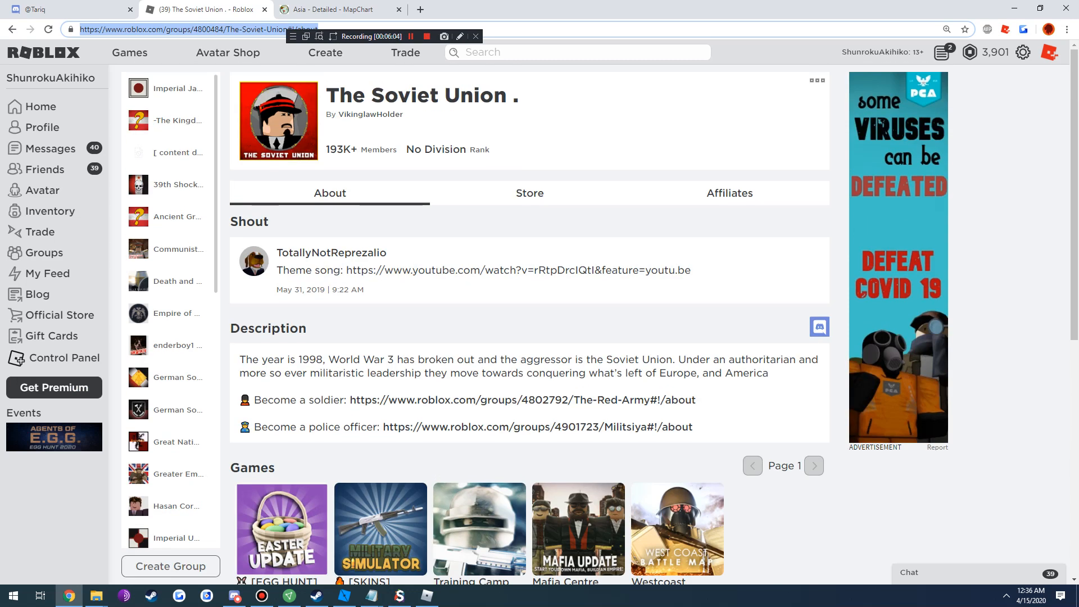
click(729, 192)
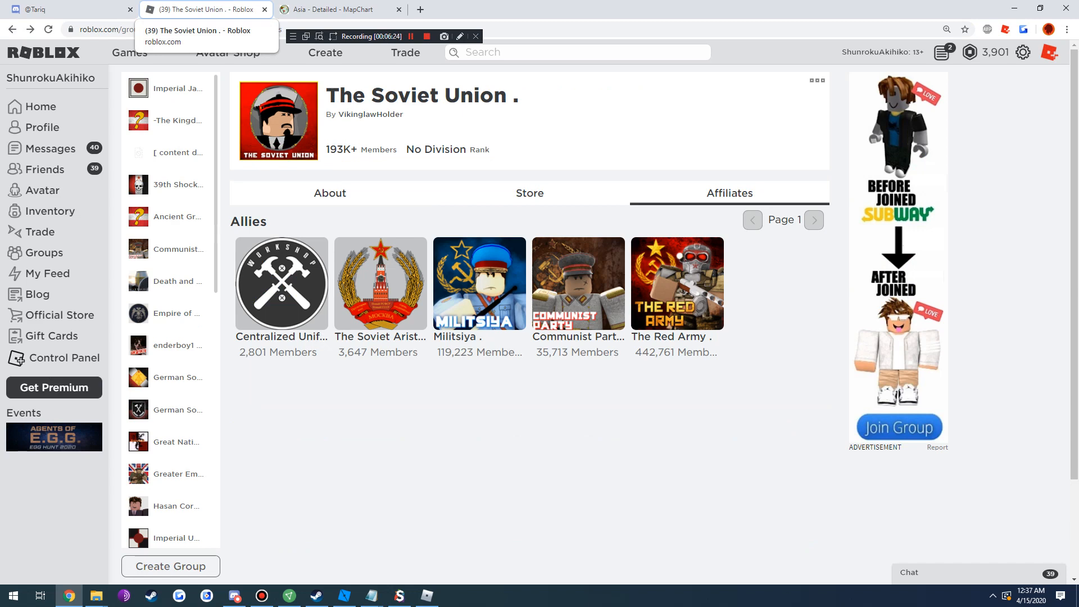
click(529, 193)
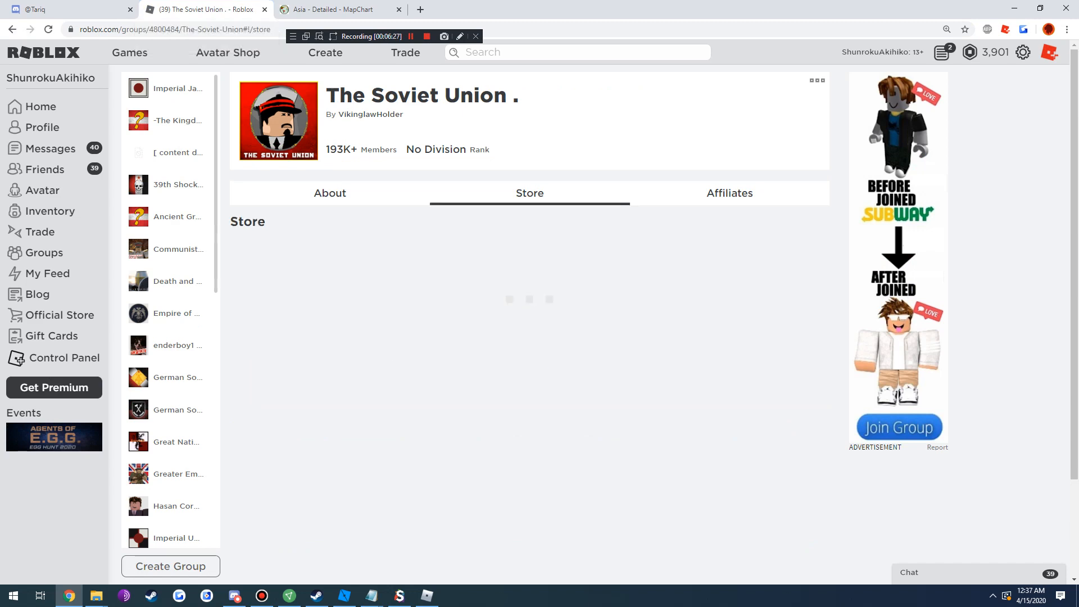
click(729, 193)
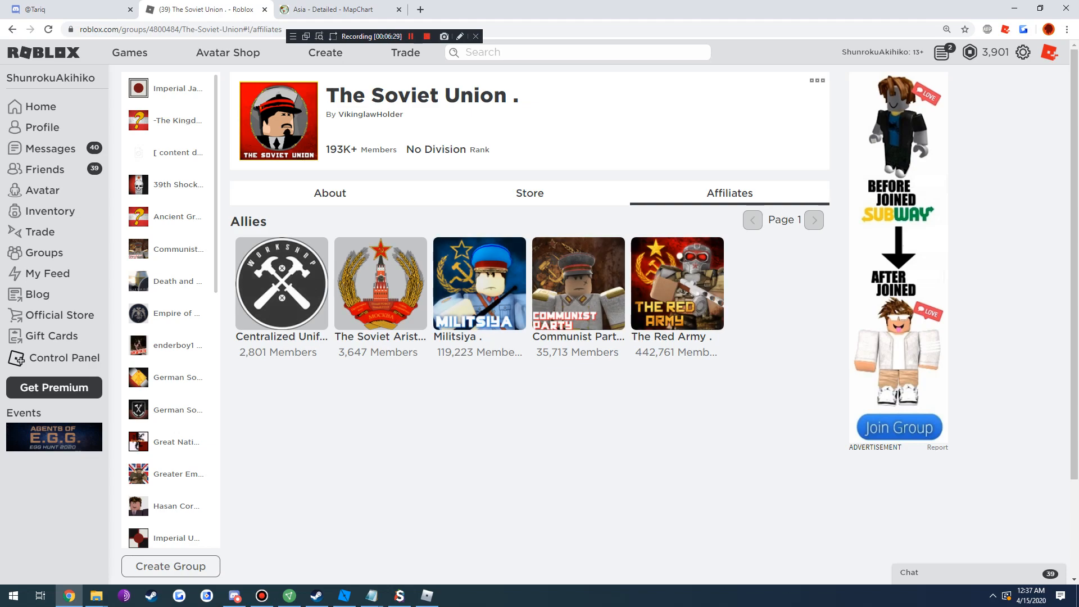
click(234, 596)
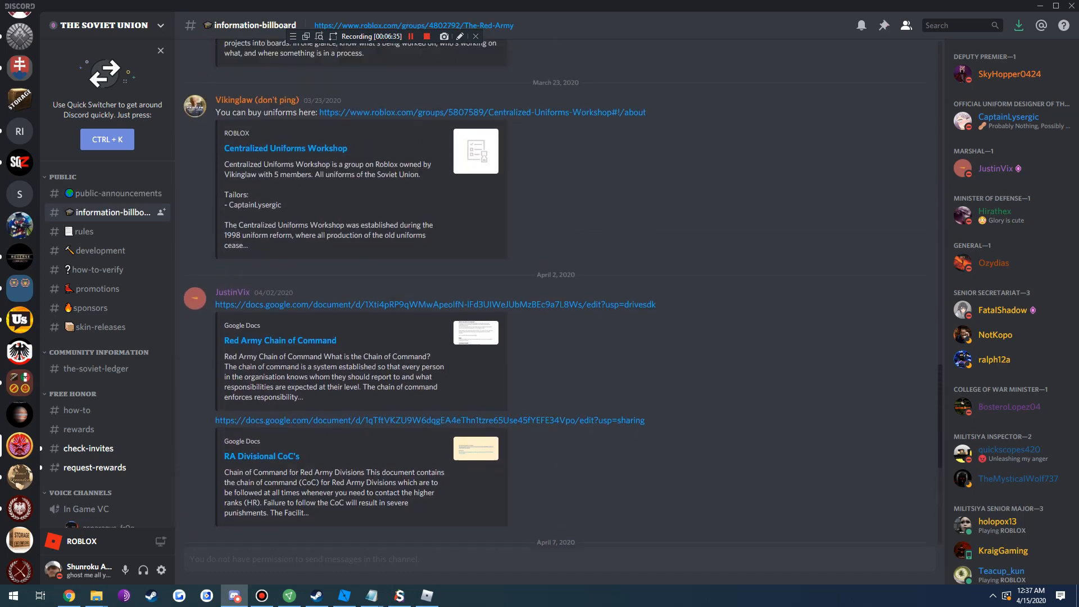
Browse the Discord development and skin-releases channels, then show The Red Army group page
click(100, 250)
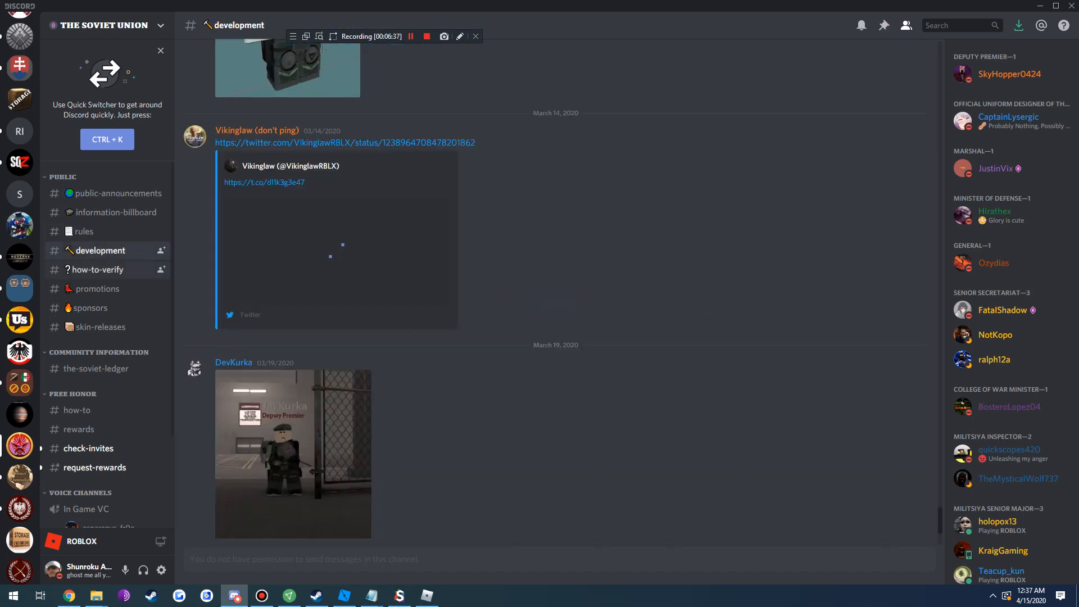
click(101, 326)
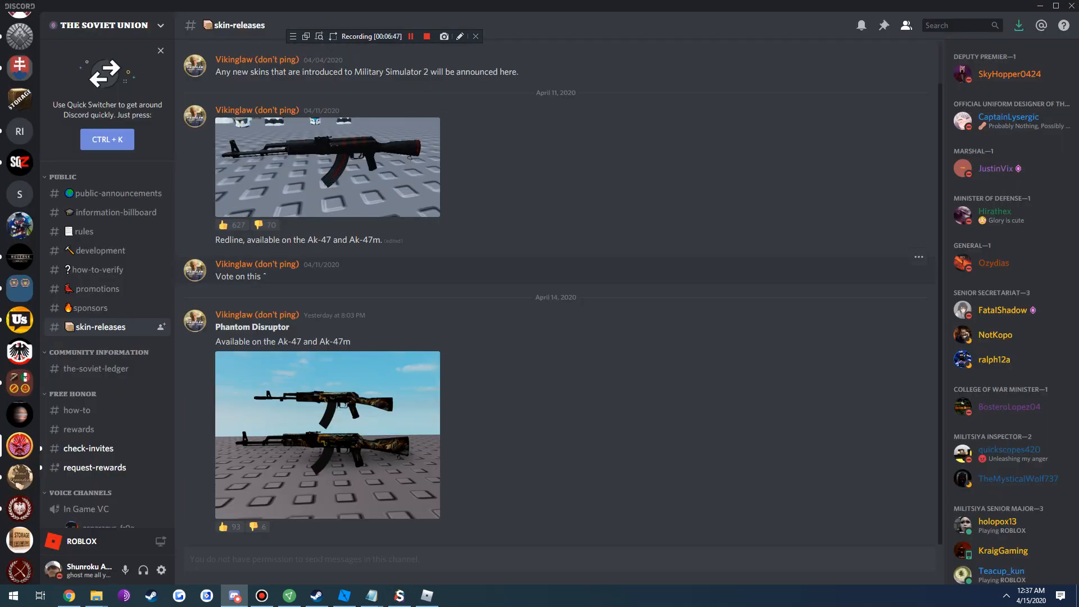
click(101, 251)
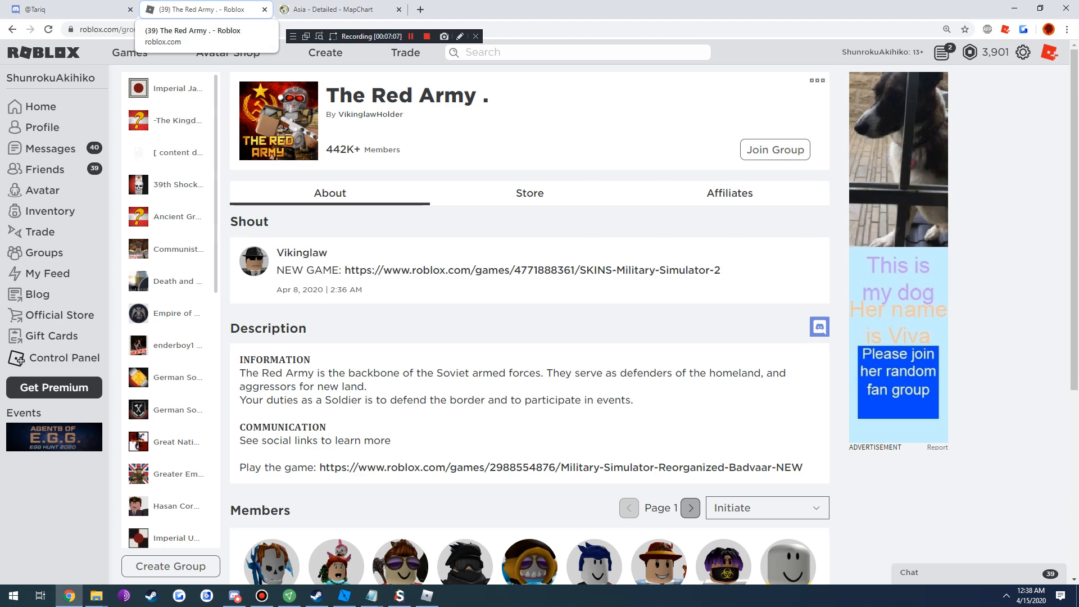
View page 2 of The Red Army's allies and reach The Principality of Kroneland page
click(729, 193)
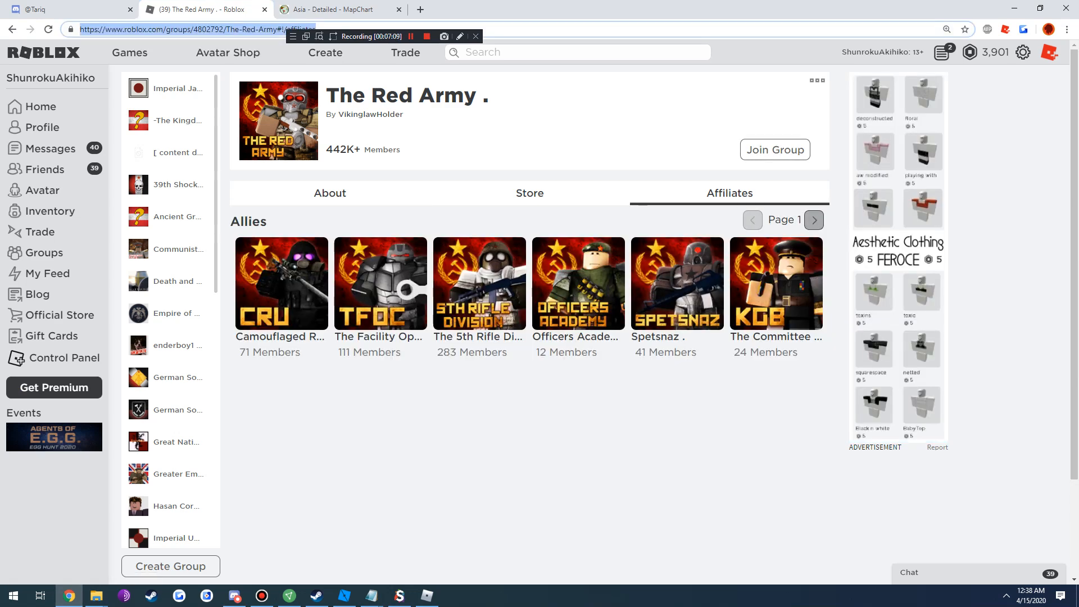
click(814, 220)
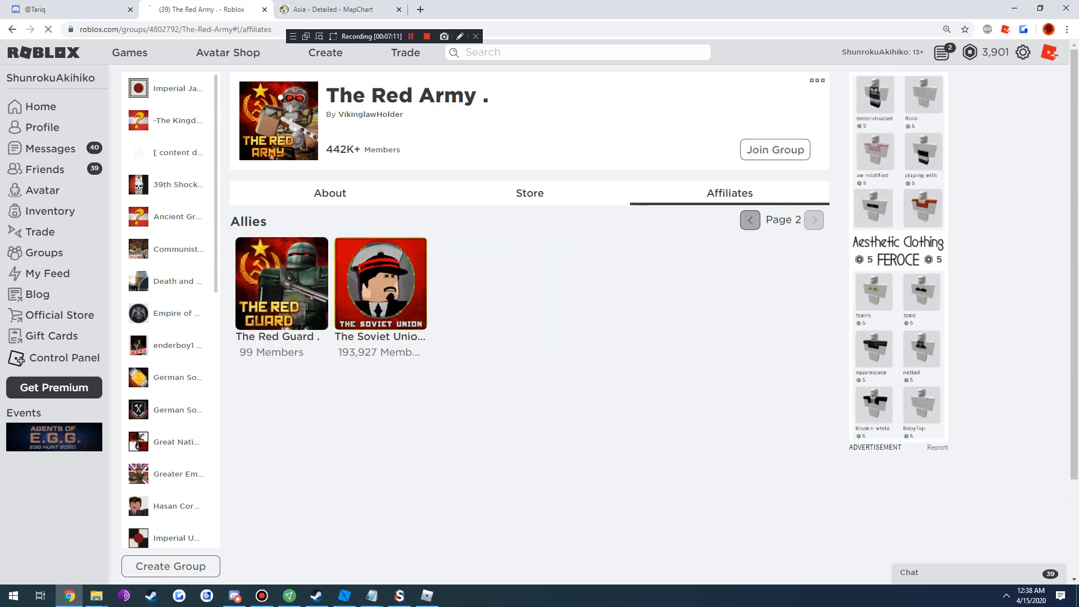
click(380, 282)
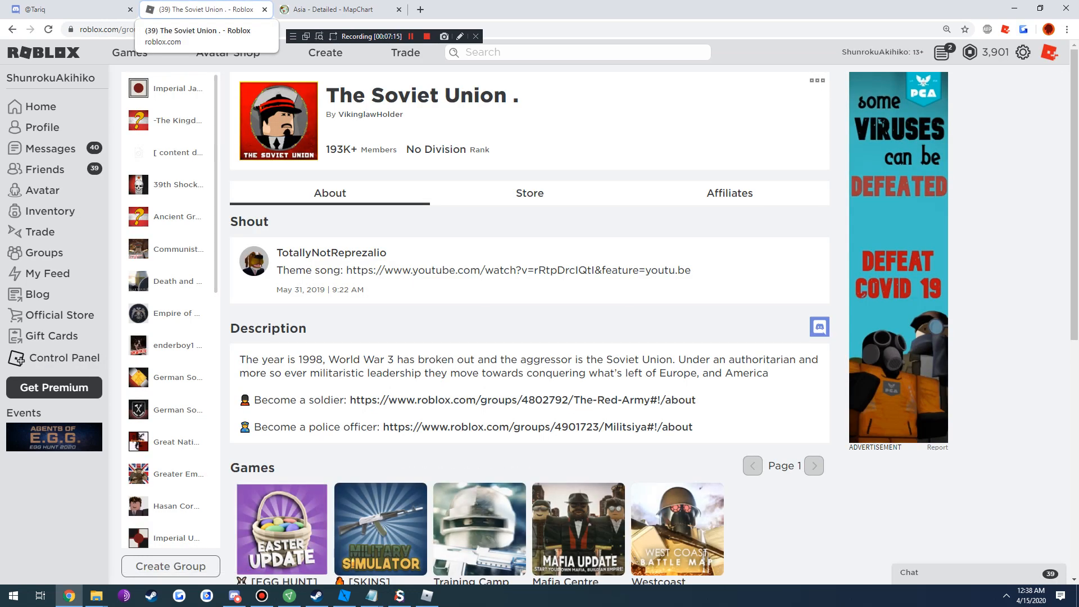
scroll(down, 3)
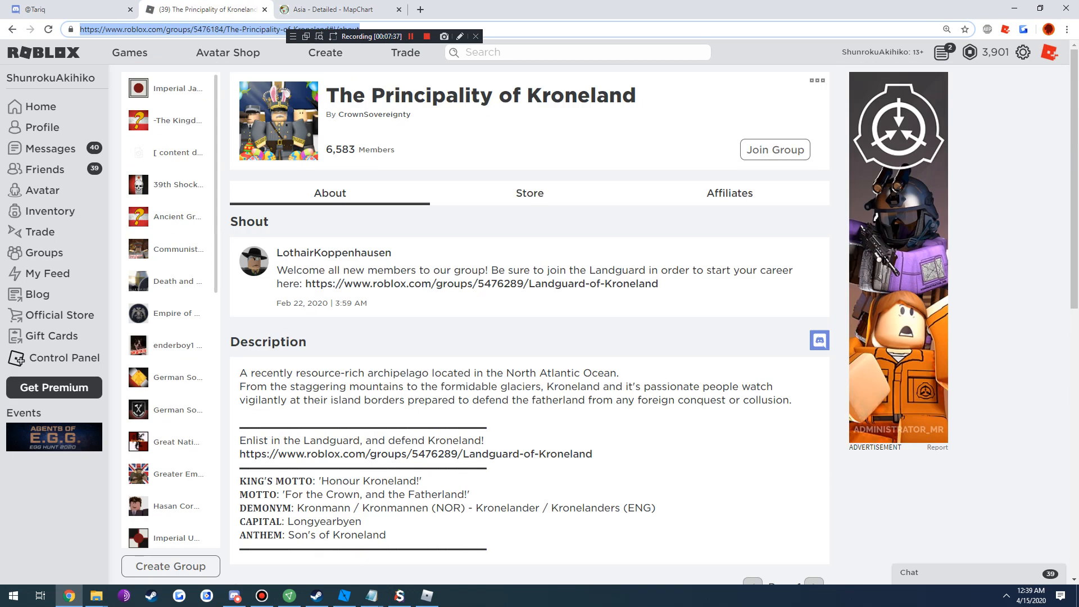
Check Kroneland's allies and Crown Governance of Kroneland, then reach The Greater Teutonic Realm page
click(729, 193)
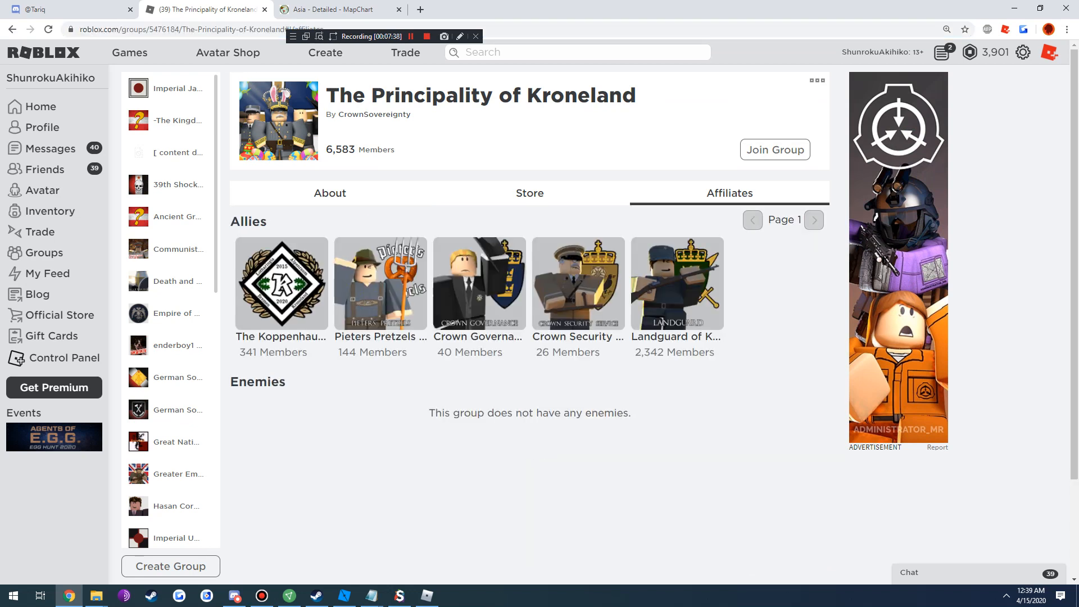
click(330, 193)
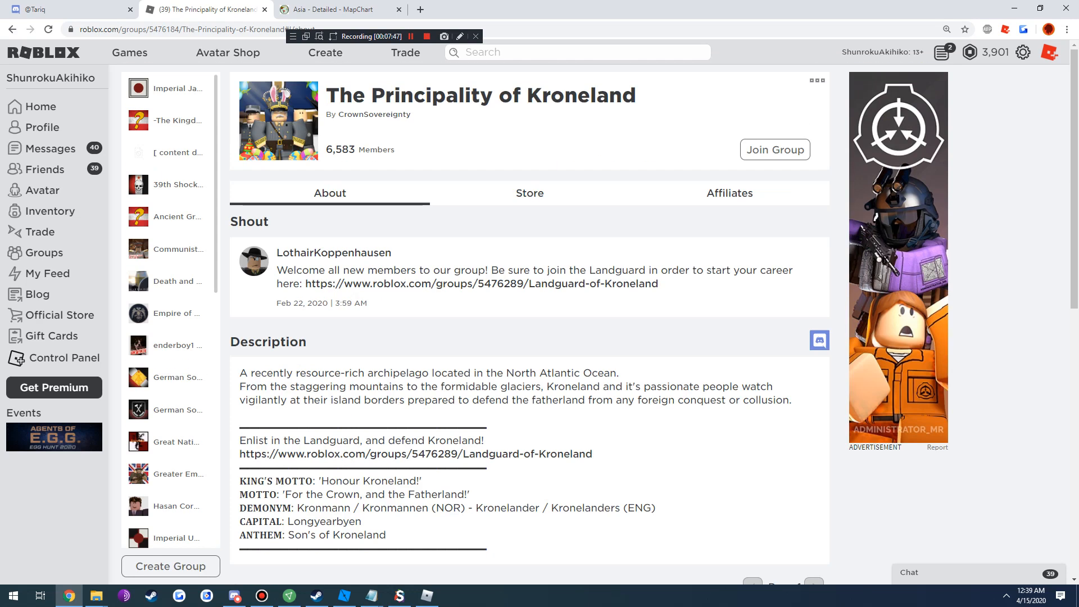
click(729, 193)
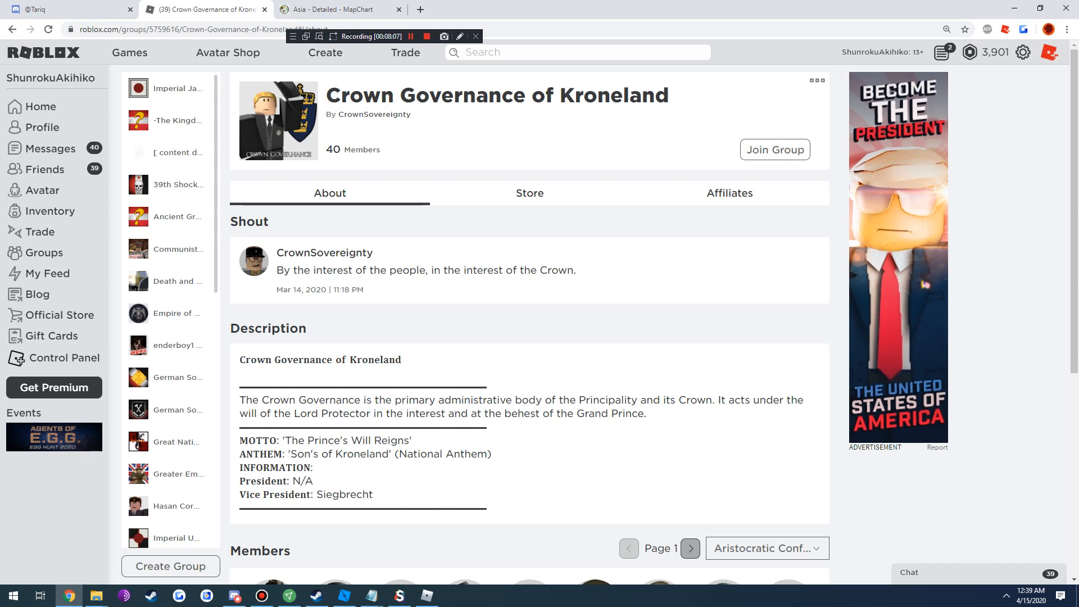
scroll(down, 3)
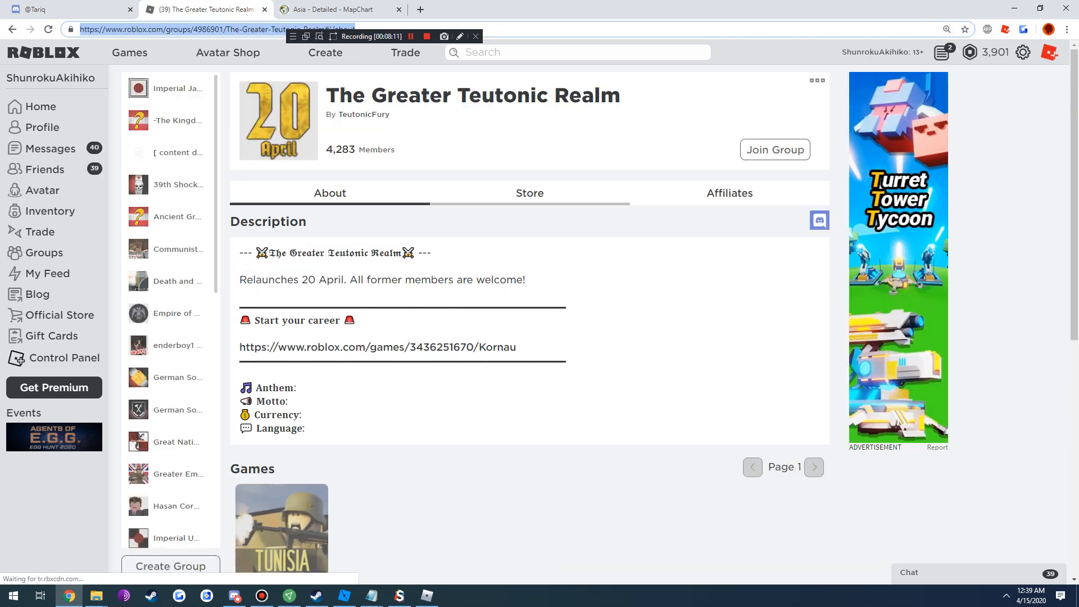
Scroll to the Imperial Japanese Federation group page, where the account is Commissioner General
scroll(down, 3)
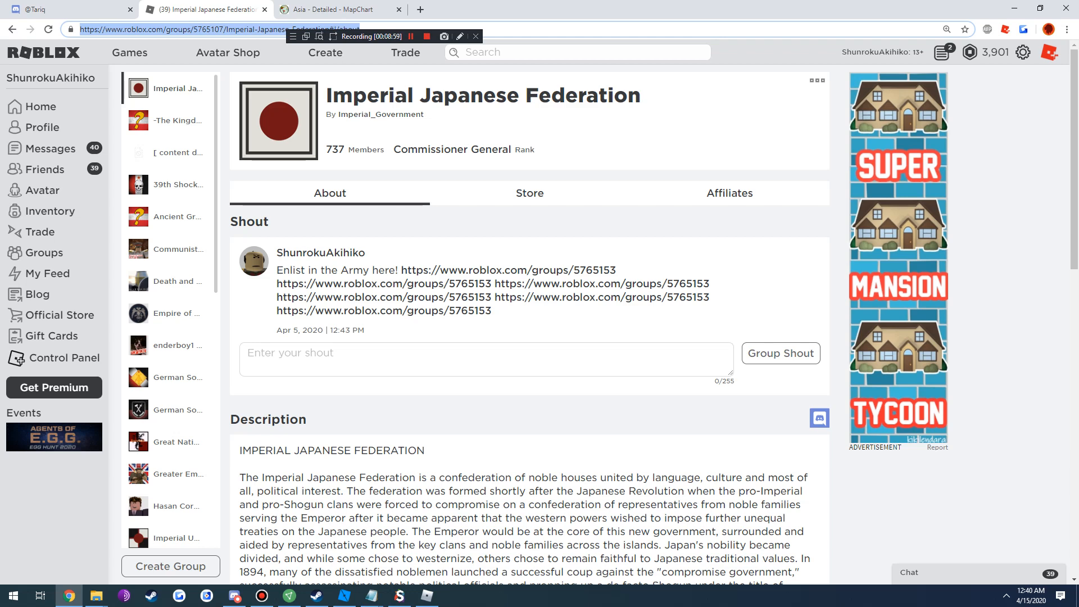
Return to The Soviet Union group and list its five allies, including The Red Army
click(178, 249)
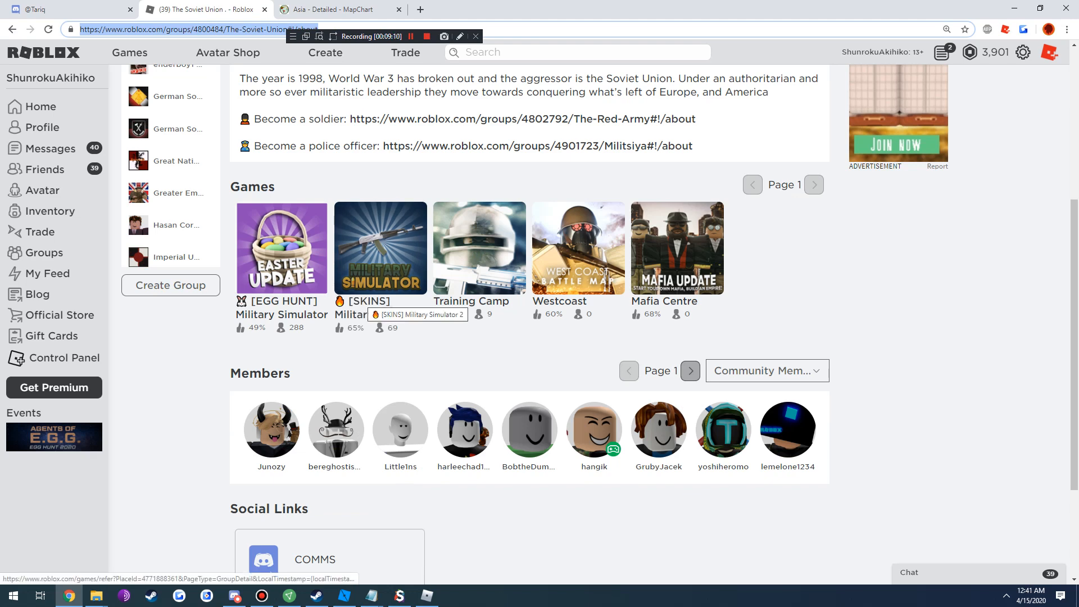
click(729, 192)
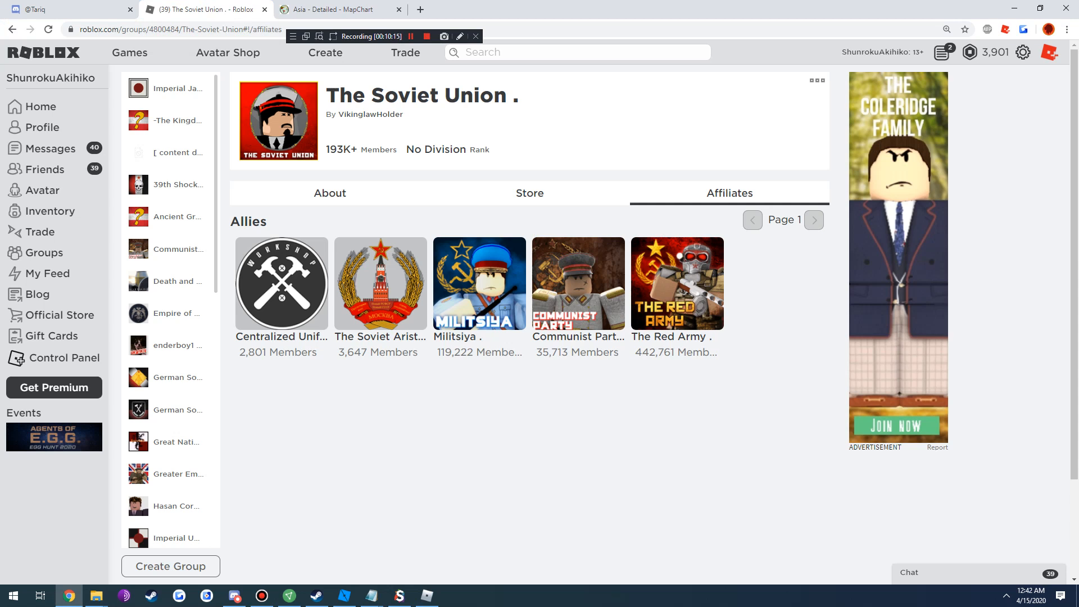
Check The Soviet Union's member ranks and allies, then launch the Communist Party's Party Bureau game
click(235, 596)
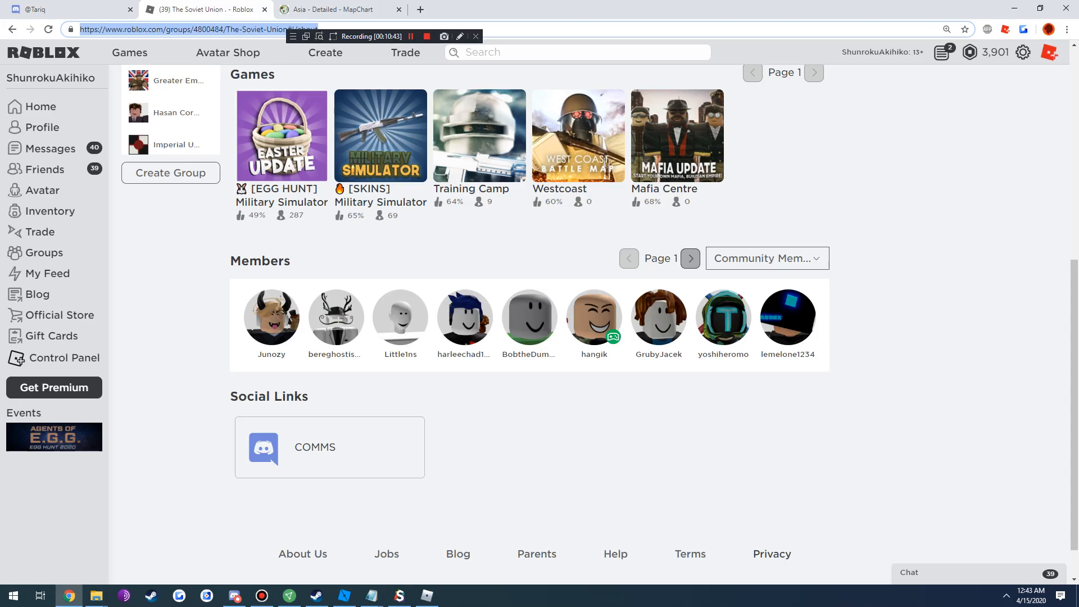
click(766, 258)
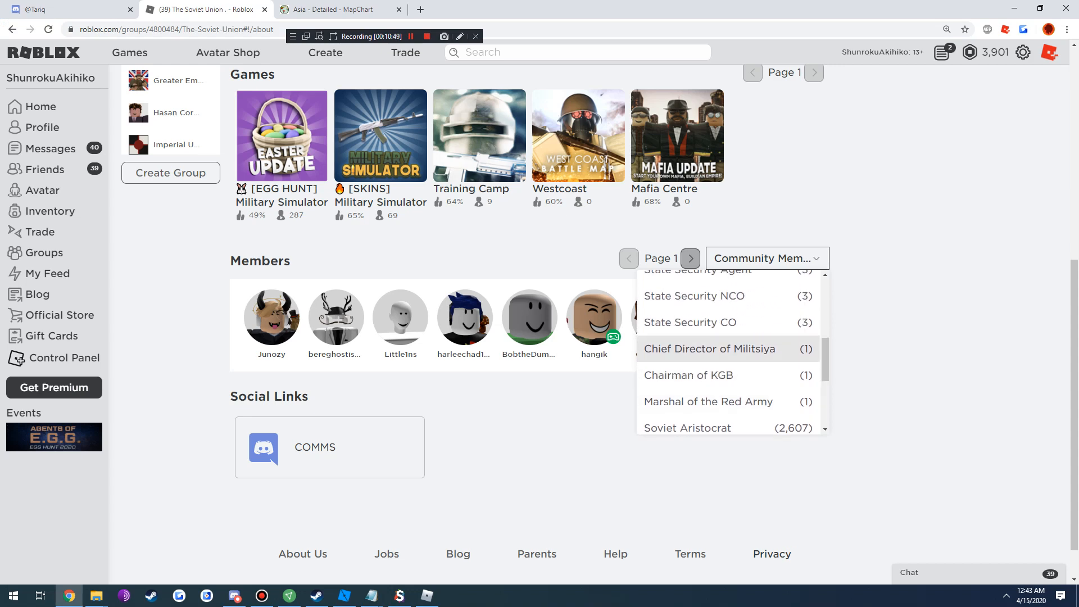
click(729, 194)
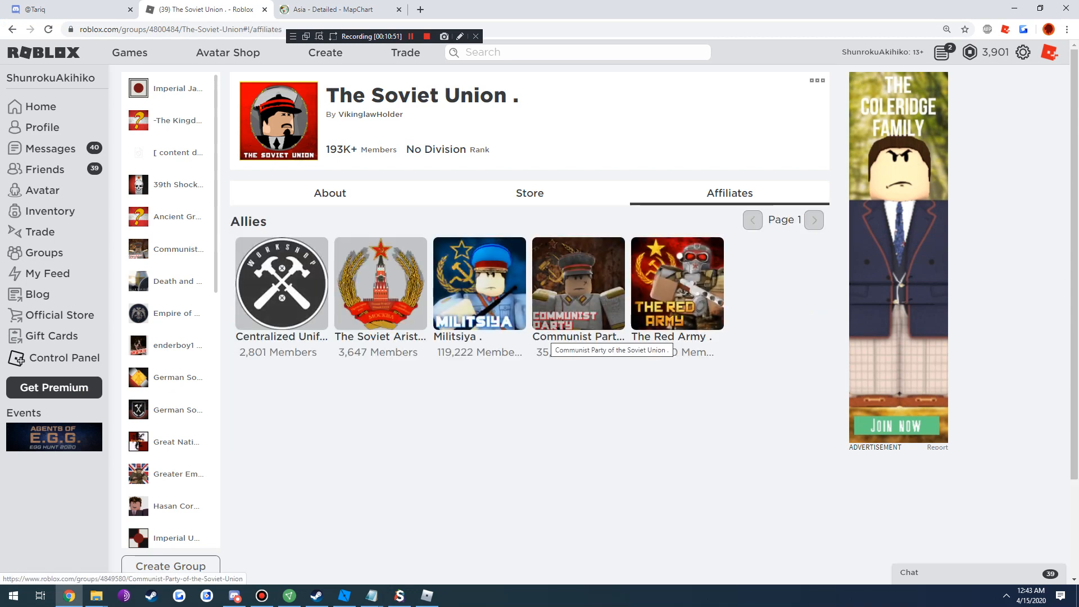
click(330, 193)
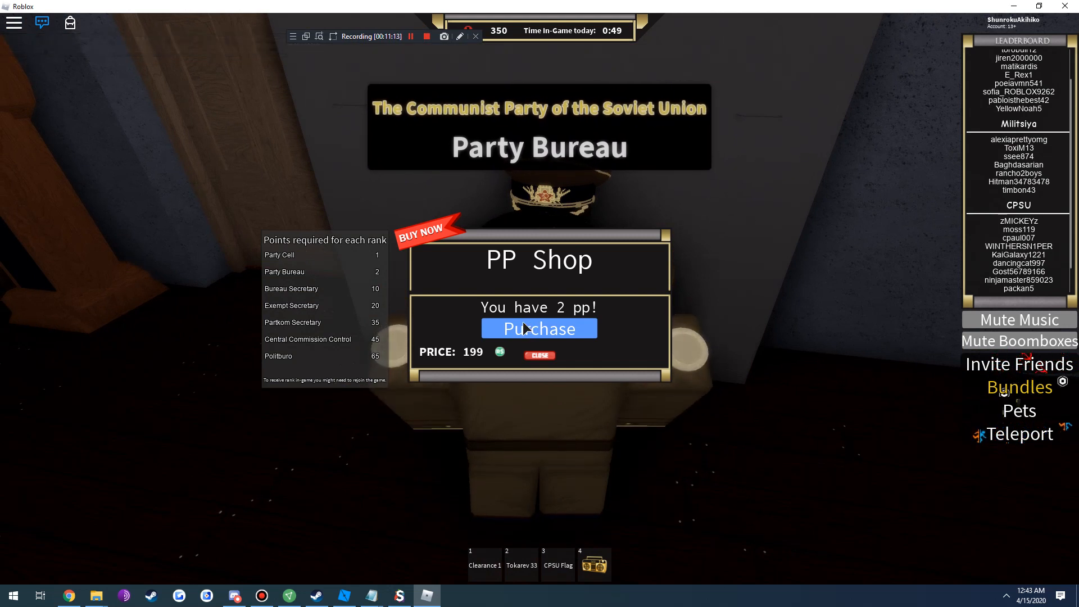
Cancel the Political Power purchase prompt and bring up the Richterist Legion vs Jacobin League video
click(539, 328)
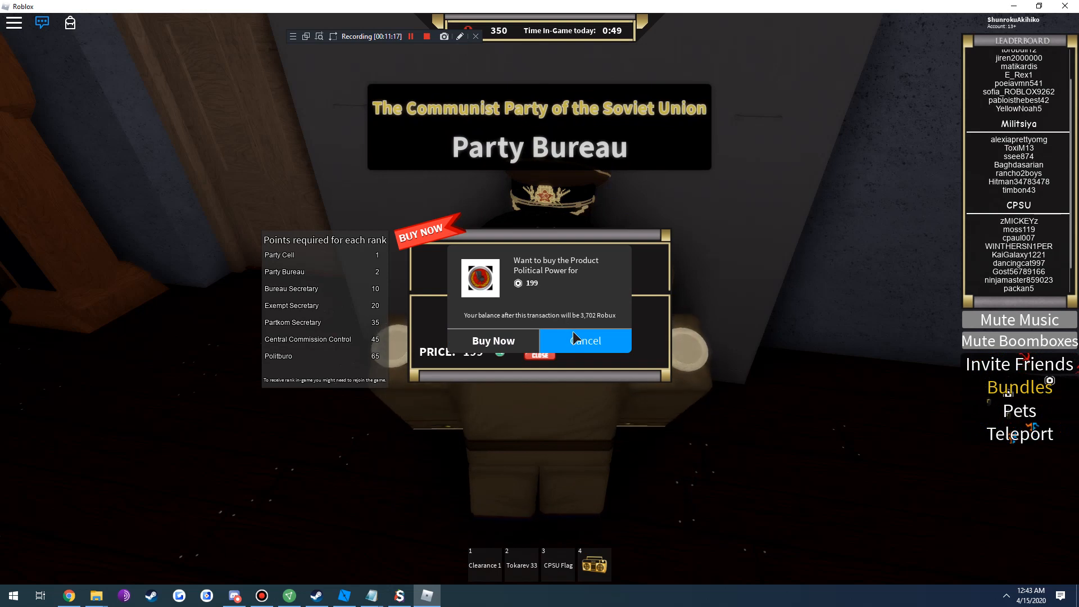
click(585, 340)
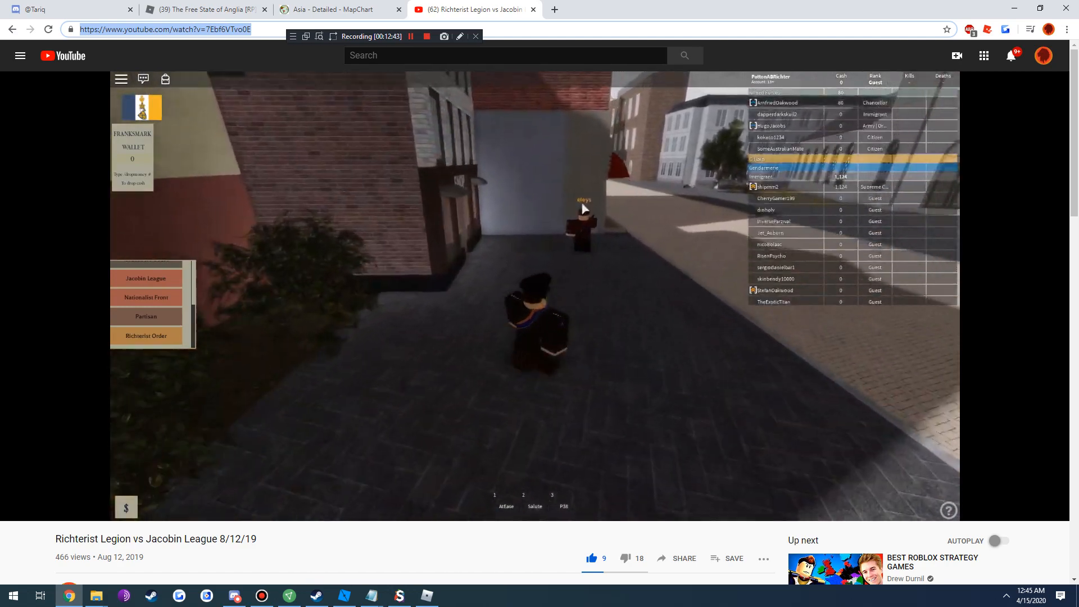
Switch to the Roblox tab showing The Soviet Union group page
click(202, 10)
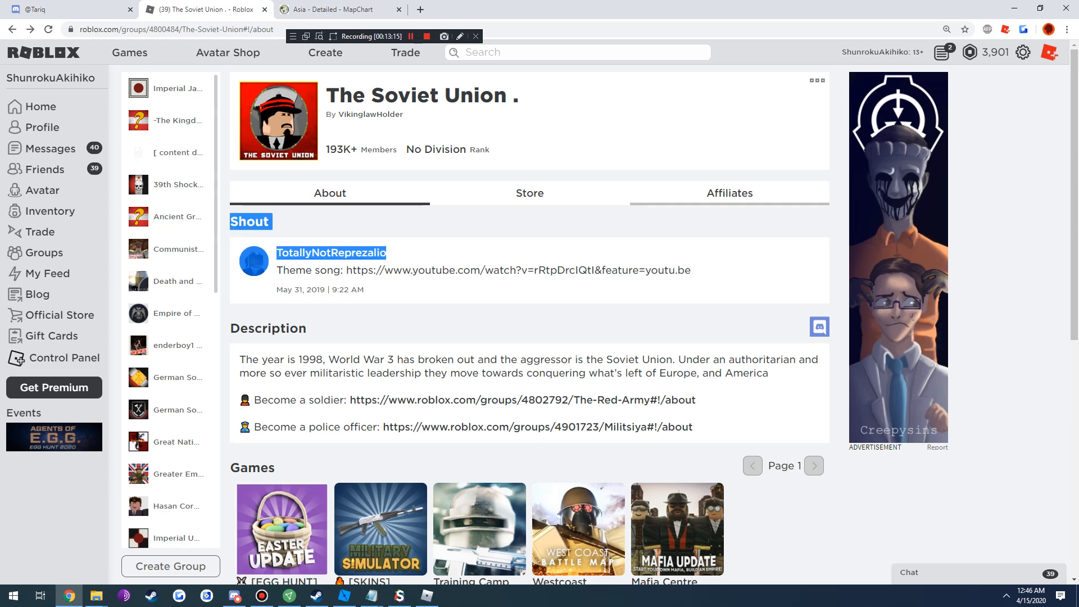
Return to the Roblox game at the Communist Party's Party Bureau
click(729, 193)
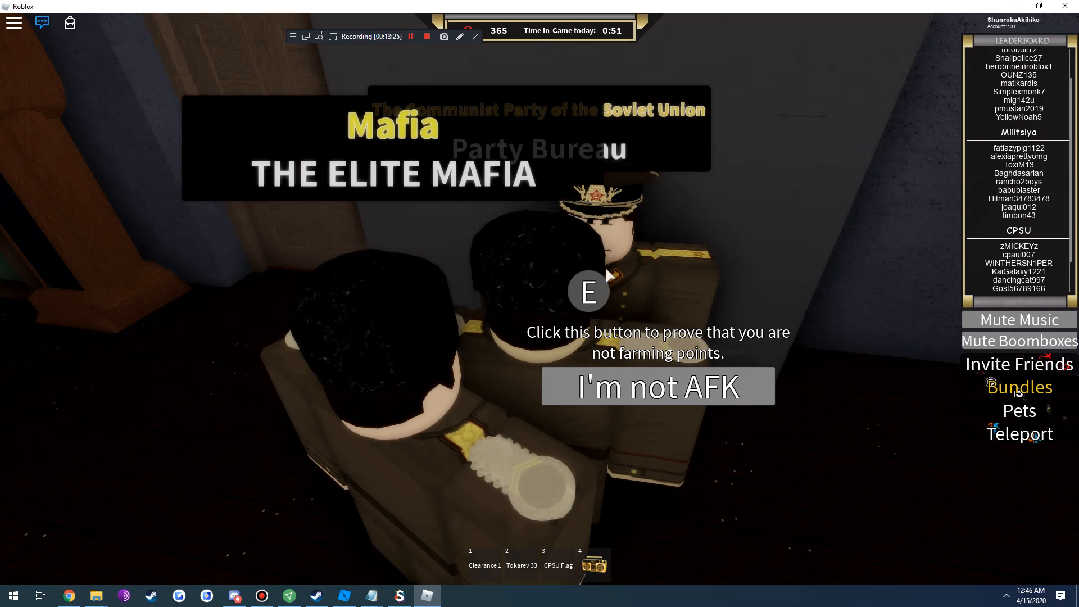
Answer the game's AFK check with "I'm not AFK"
click(656, 385)
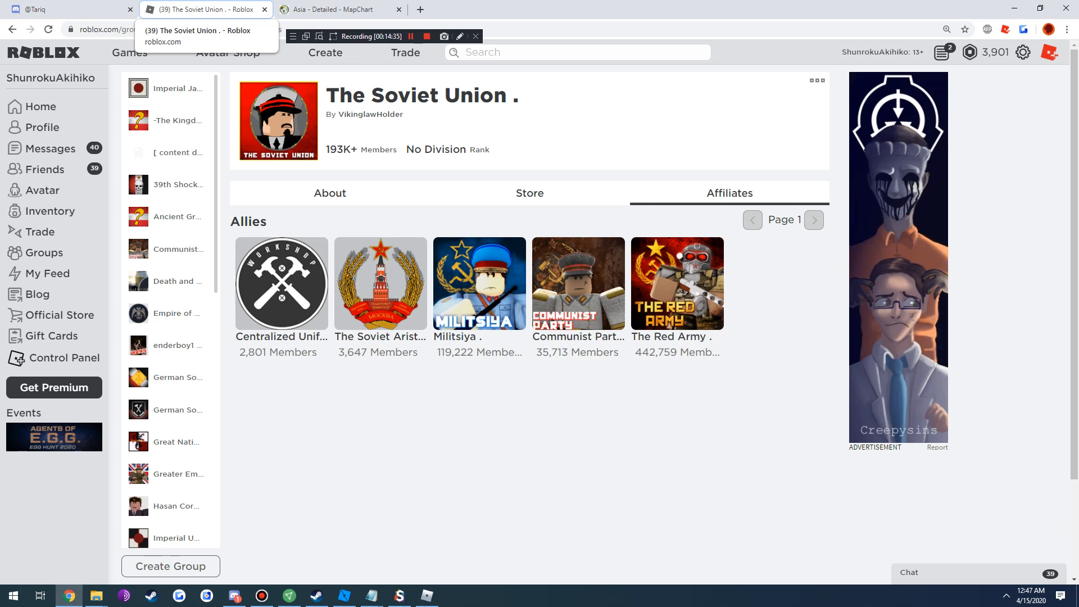
Open The Red Army allied group and list its members holding the Major rank
click(676, 283)
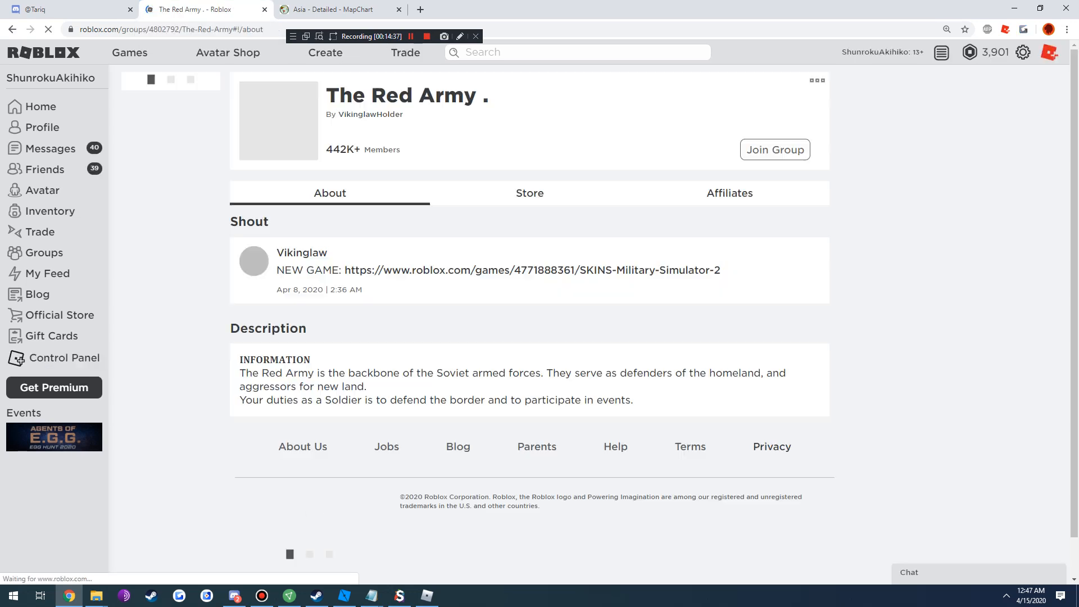
click(767, 297)
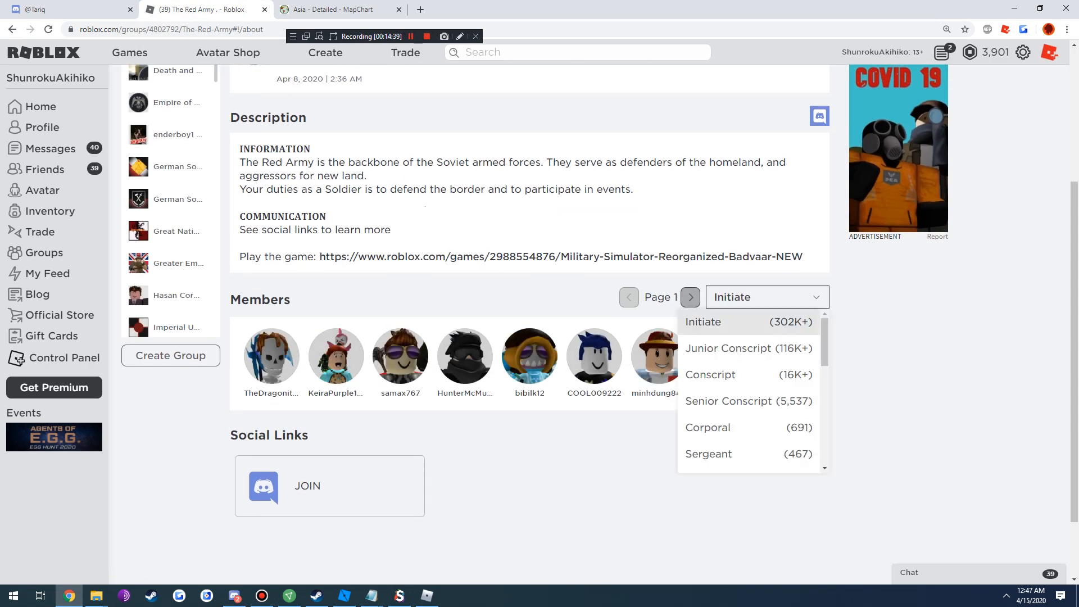
scroll(down, 3)
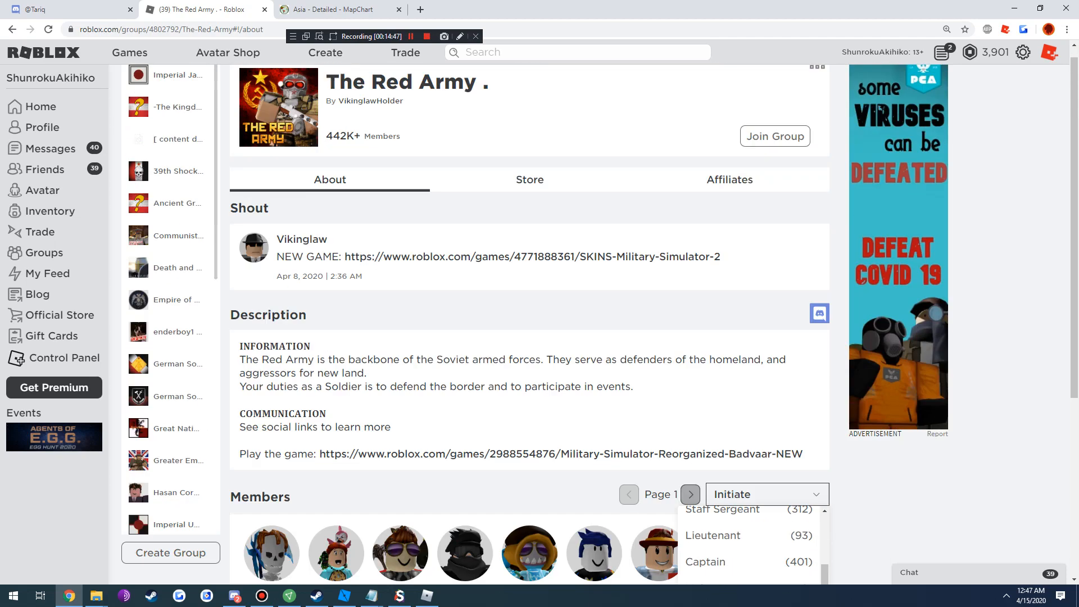
scroll(down, 3)
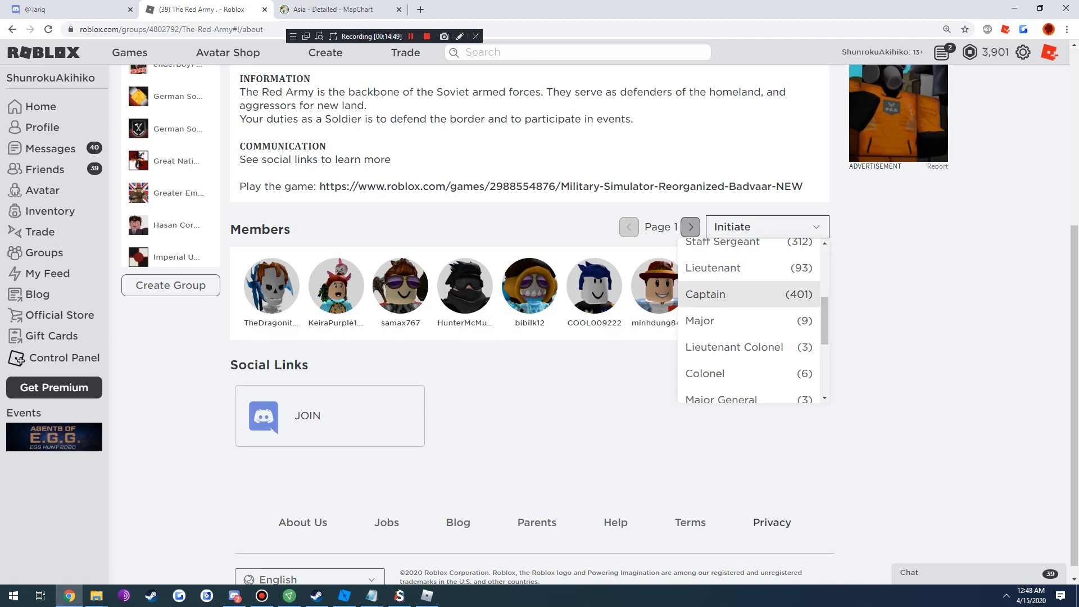
click(699, 320)
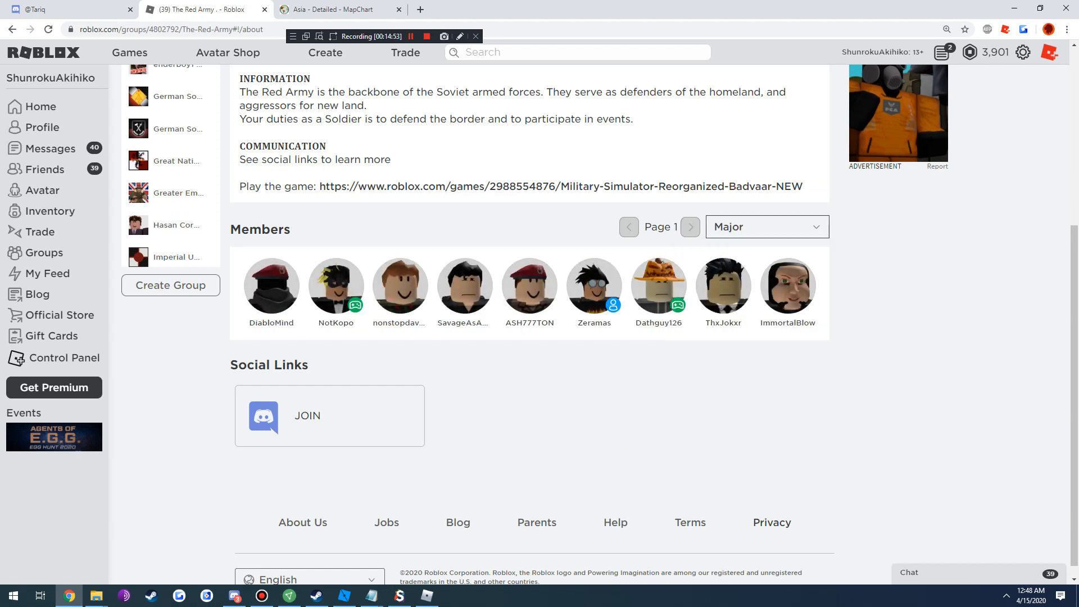
Browse Lieutenant General and Marshal members, view The Red Army's allies, then return to the game
click(766, 226)
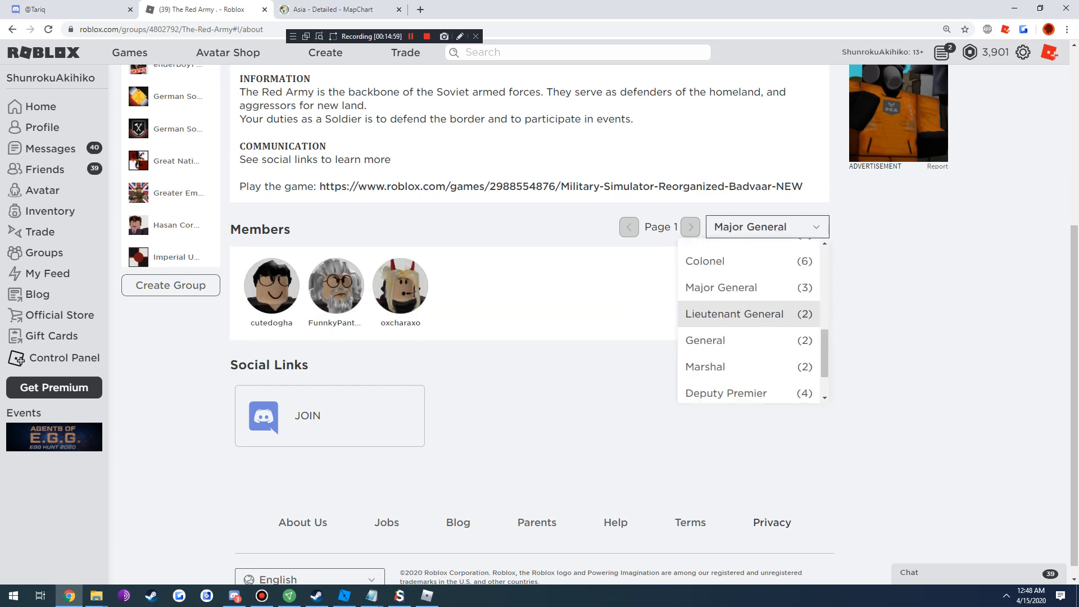
click(733, 314)
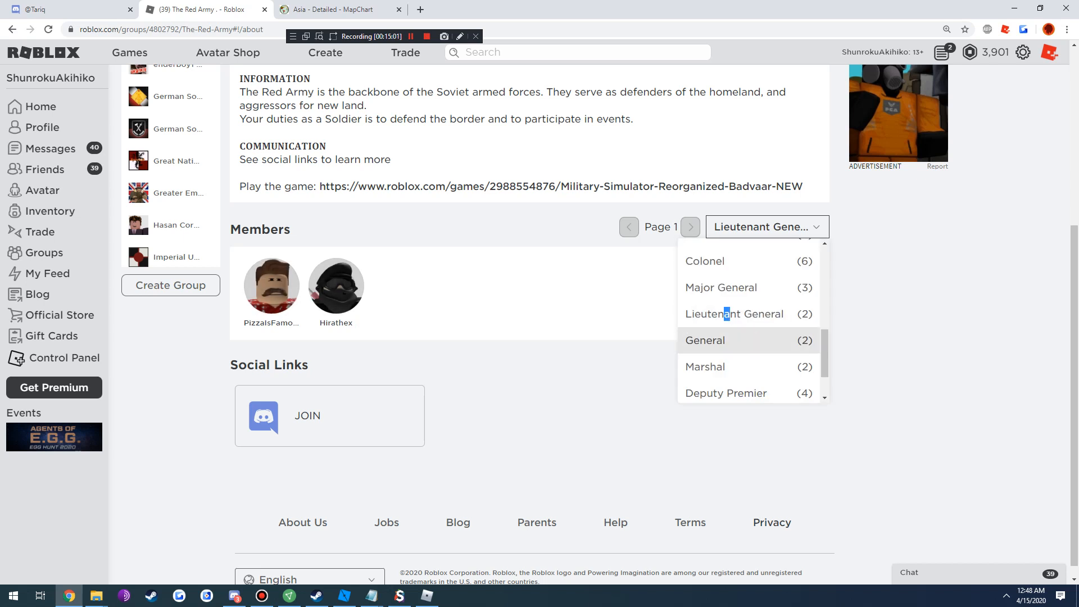
click(705, 340)
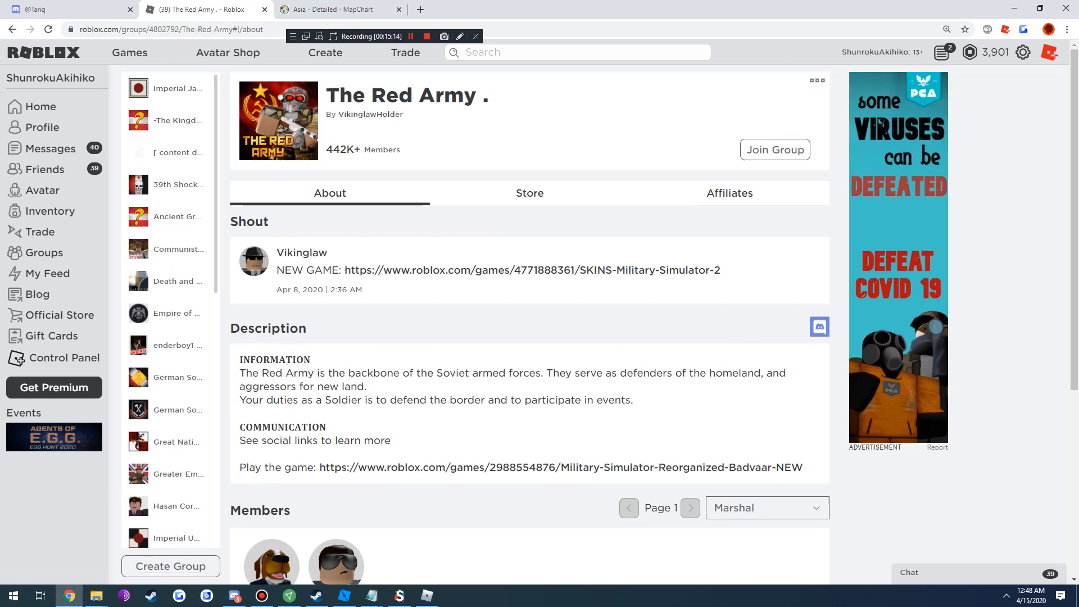
click(729, 193)
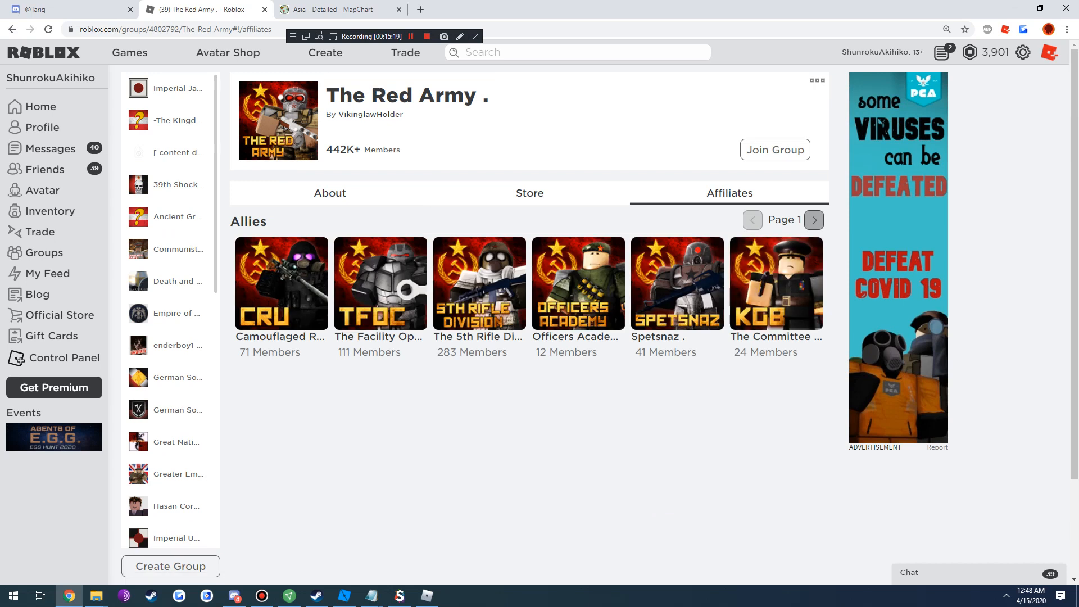
click(813, 219)
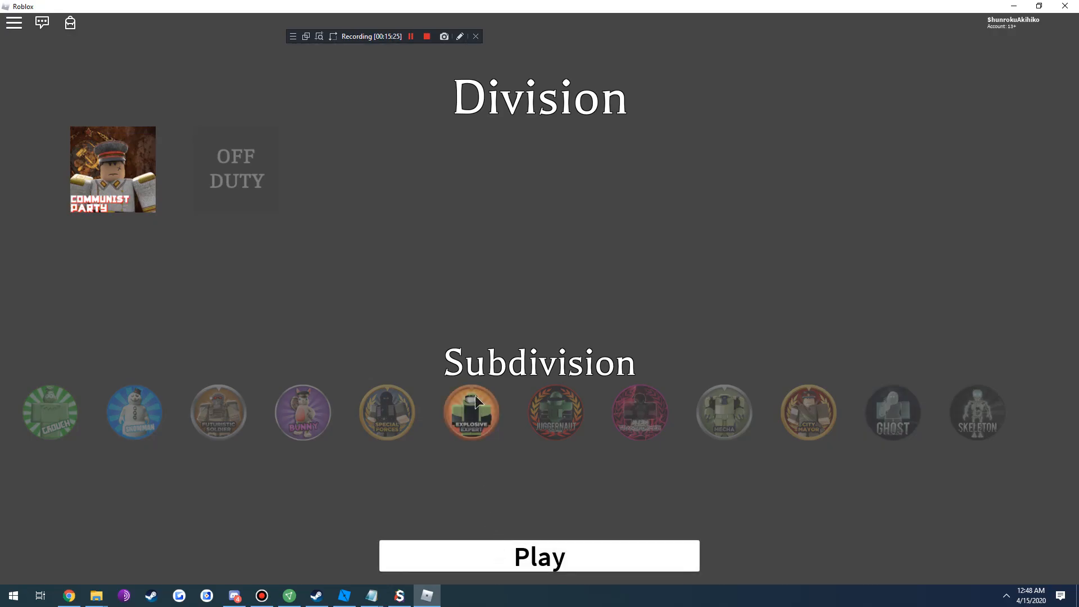
Pick the Communist Party division, then open the Xsplusher Discord conversation
click(539, 555)
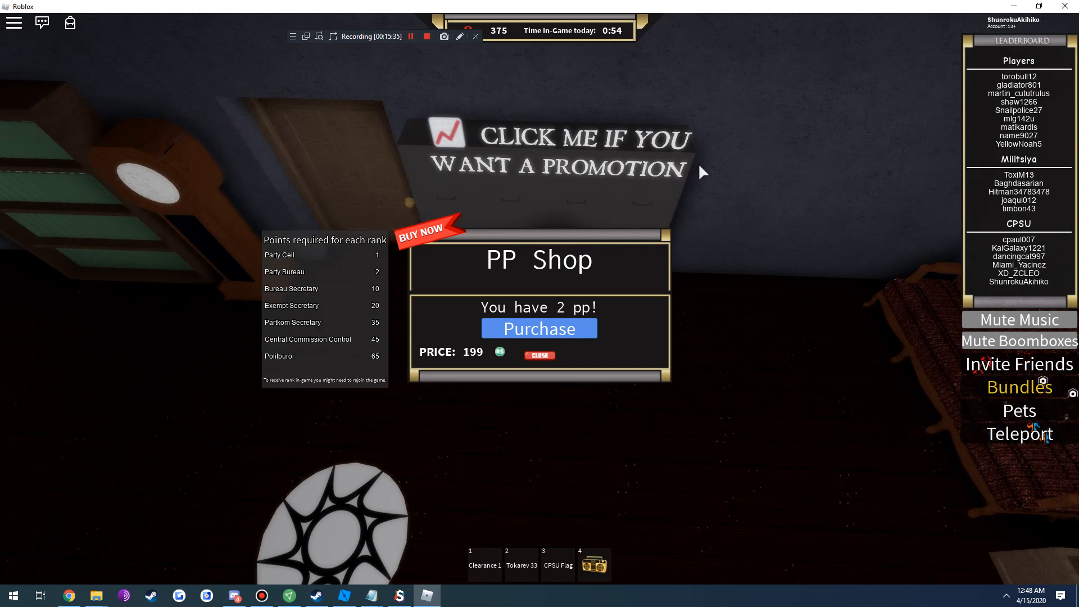
click(234, 596)
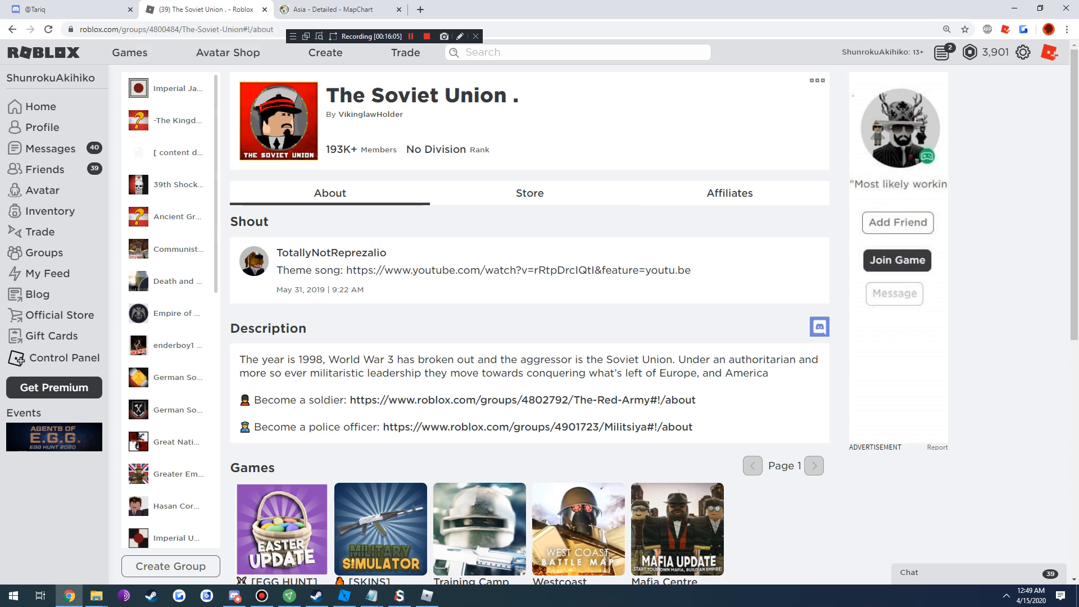
scroll(down, 3)
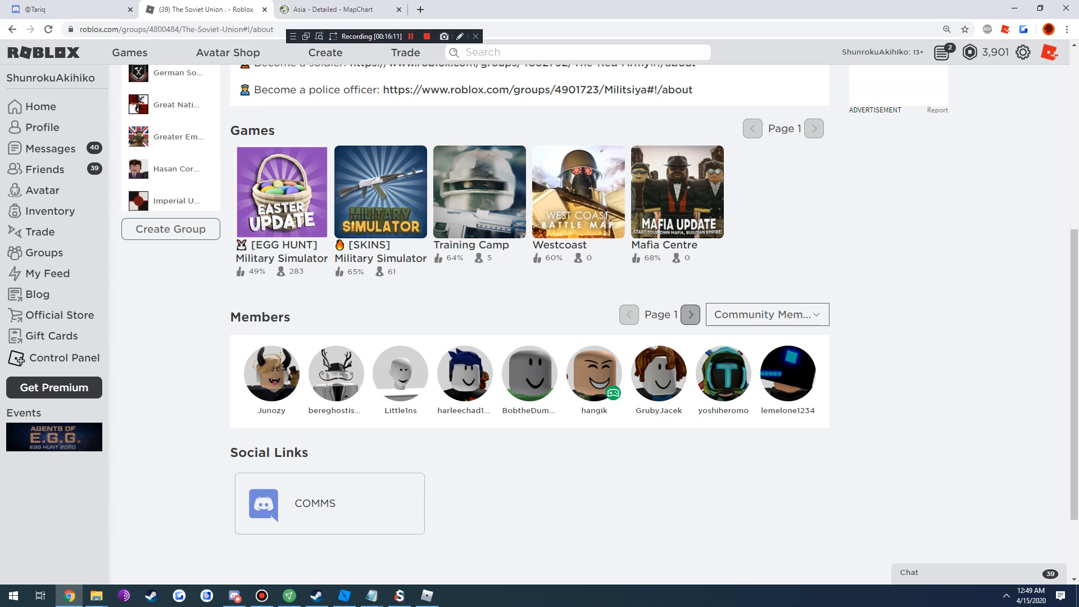
click(233, 595)
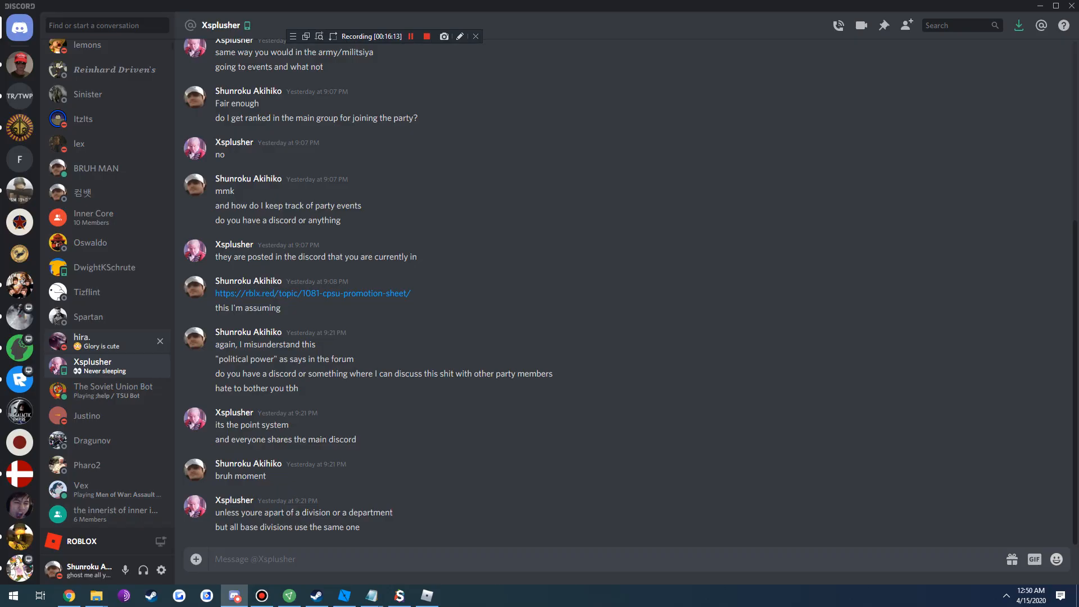
Look over the Communist Party group page, then return to The Soviet Union Discord server
click(94, 276)
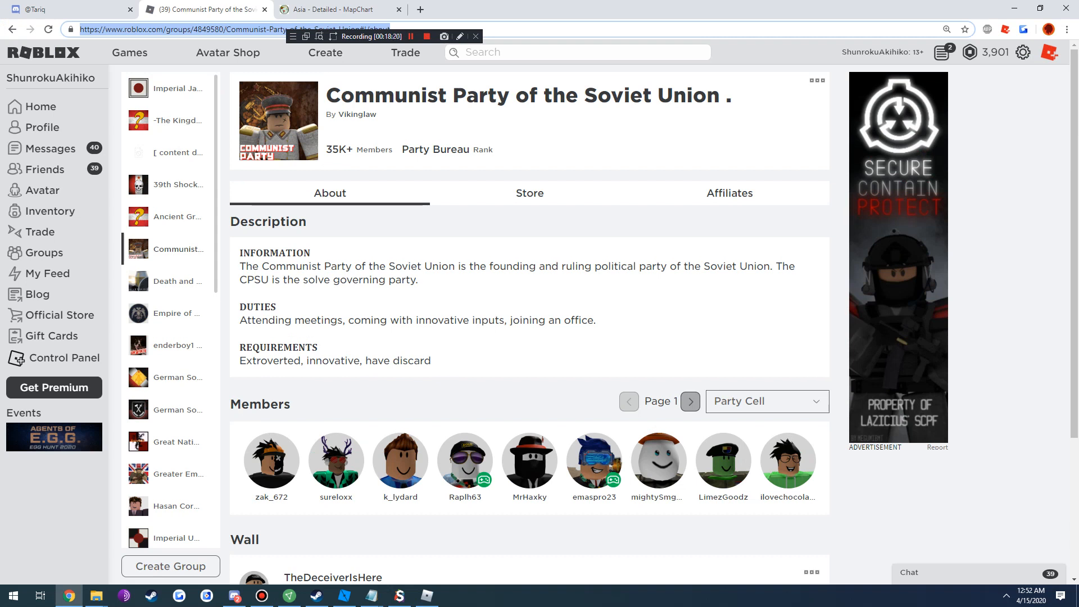
click(234, 596)
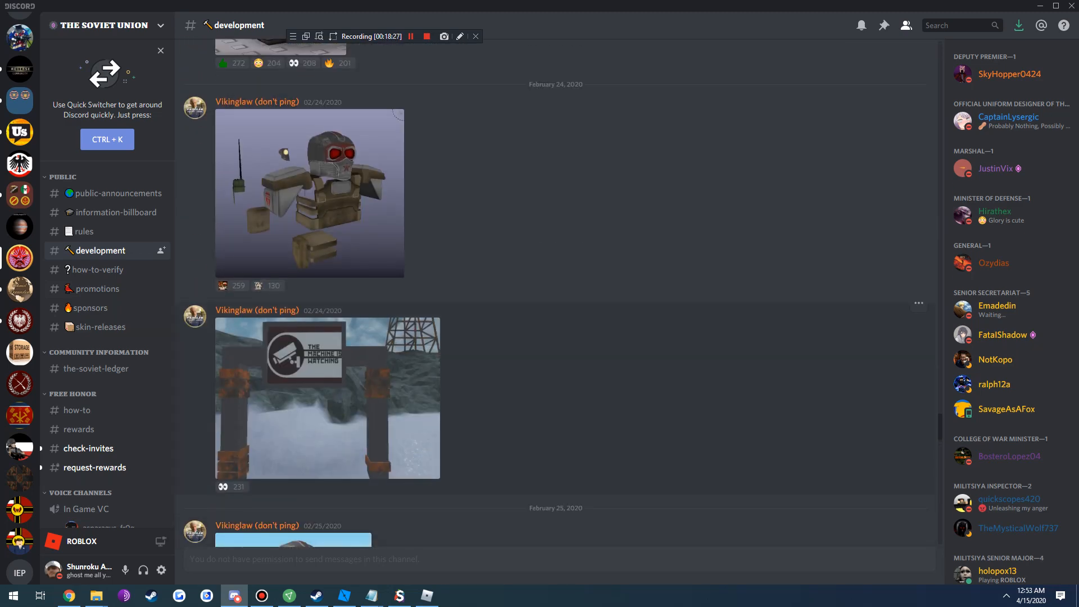
Open #information-billboard and scroll to the Red Army Chain of Command link
scroll(up, 3)
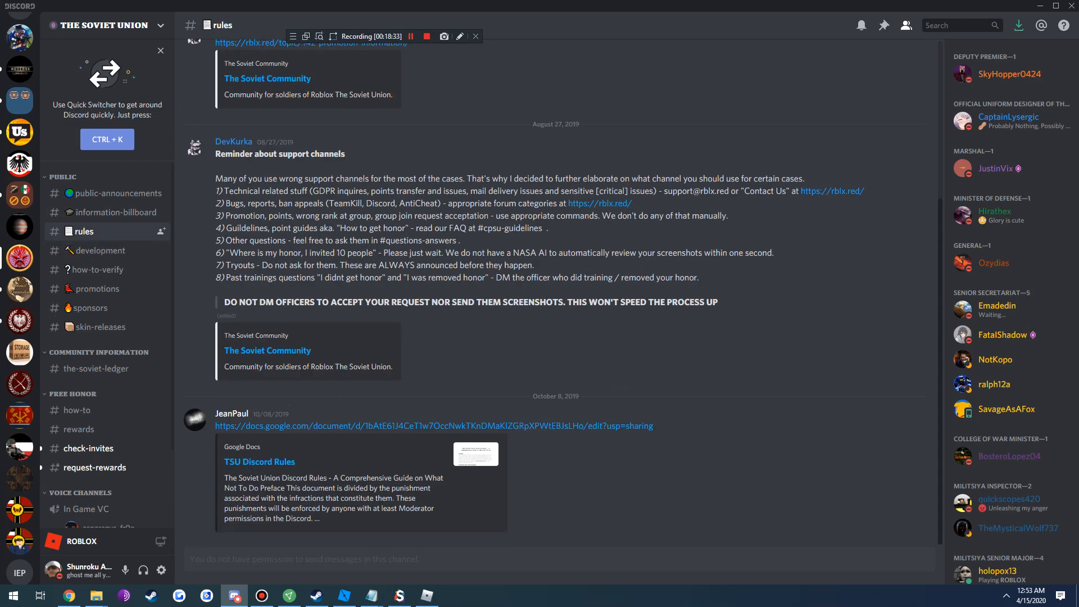
click(114, 212)
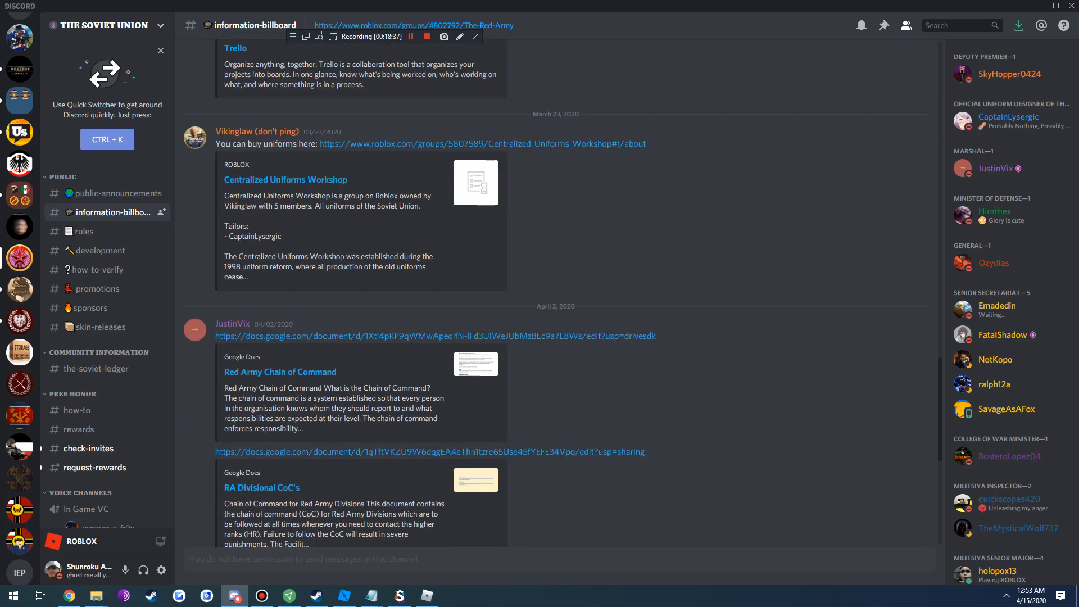
scroll(down, 3)
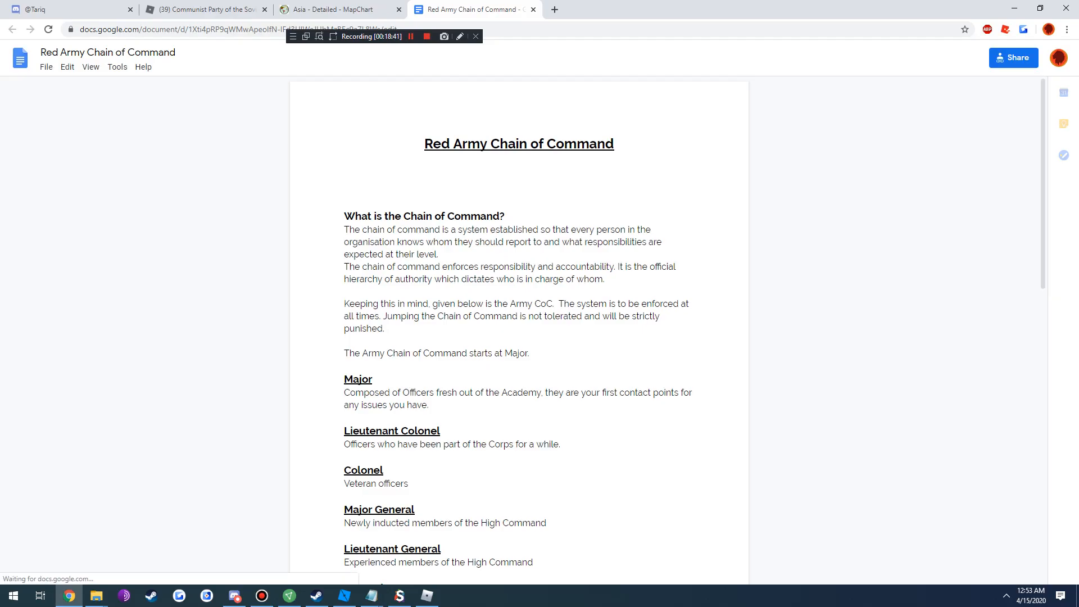
Scroll through the Red Army Chain of Command document down to the Marshal rank
scroll(down, 3)
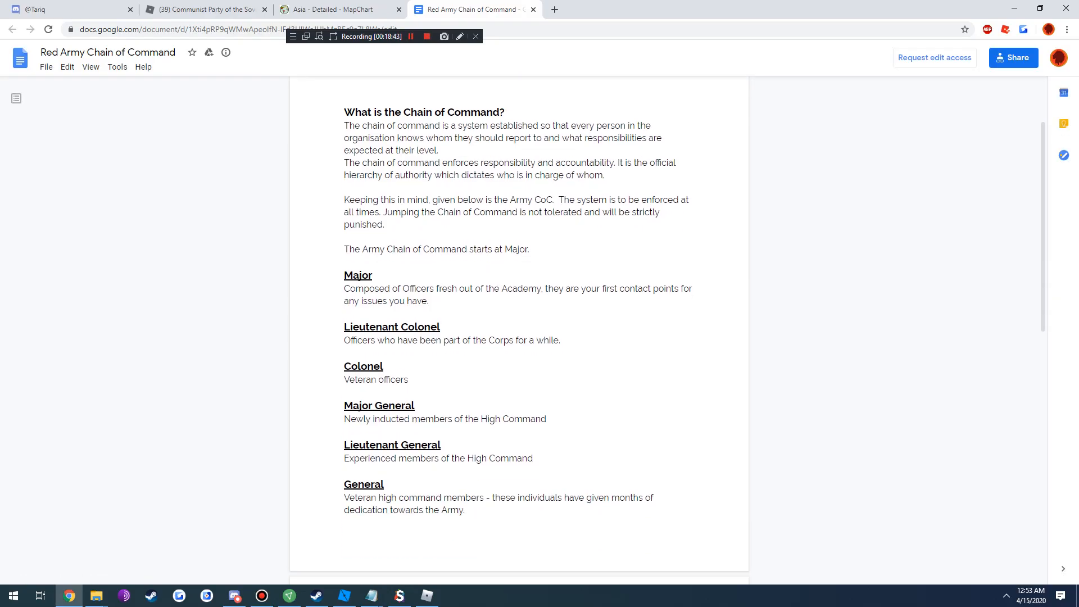
scroll(down, 3)
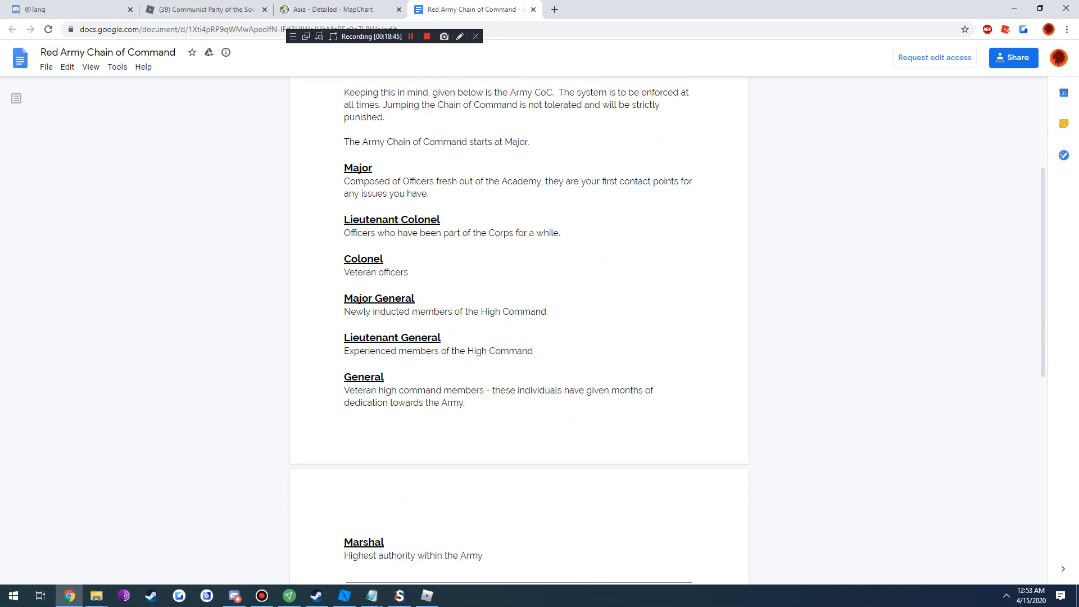
scroll(down, 3)
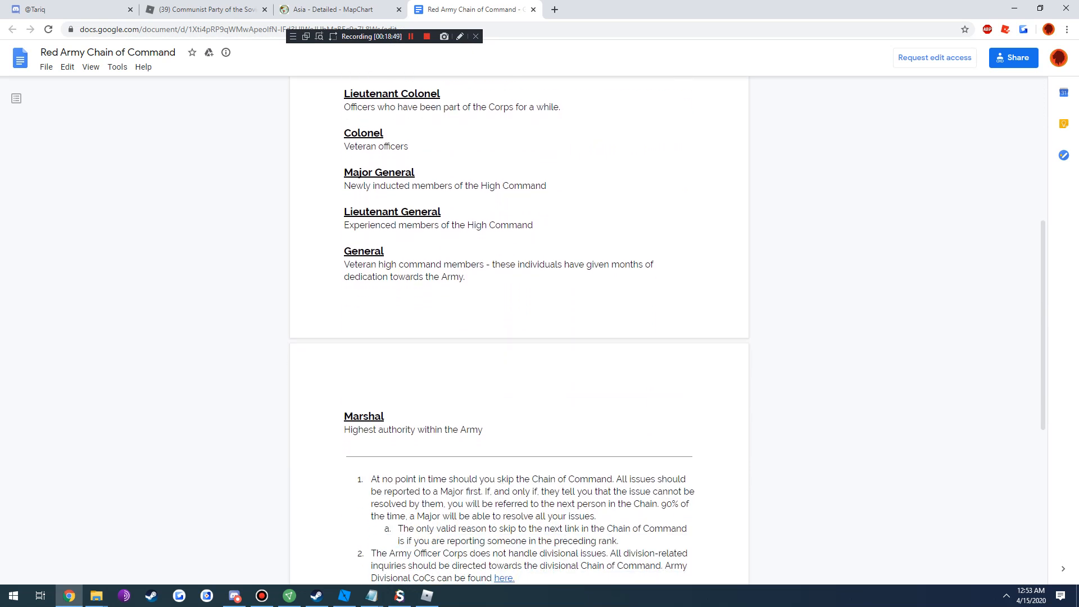
scroll(down, 3)
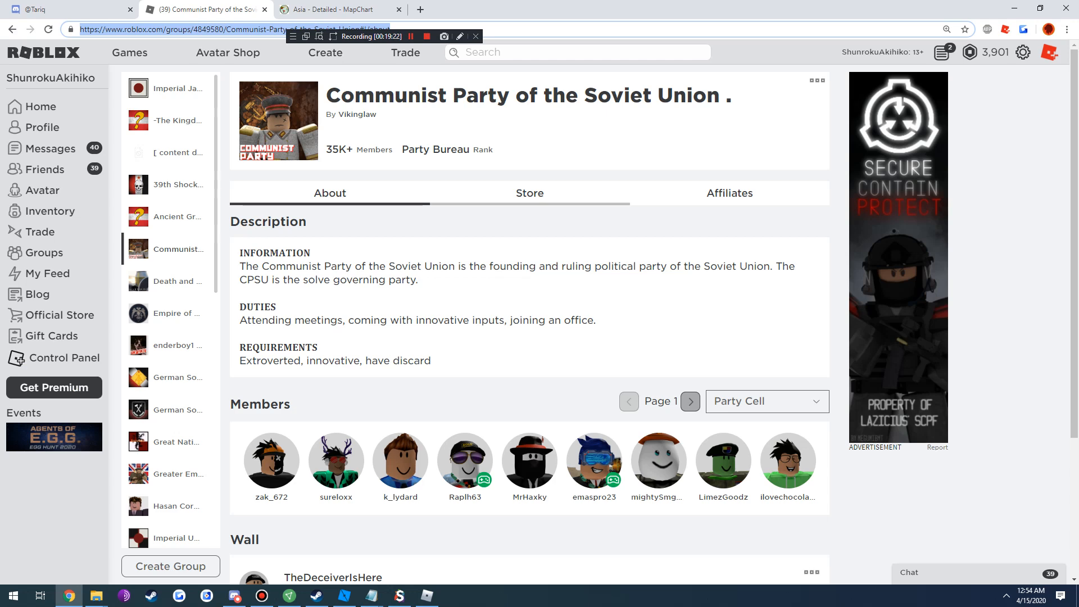
View the Communist Party group's allies and open The Soviet Union allied group
click(729, 193)
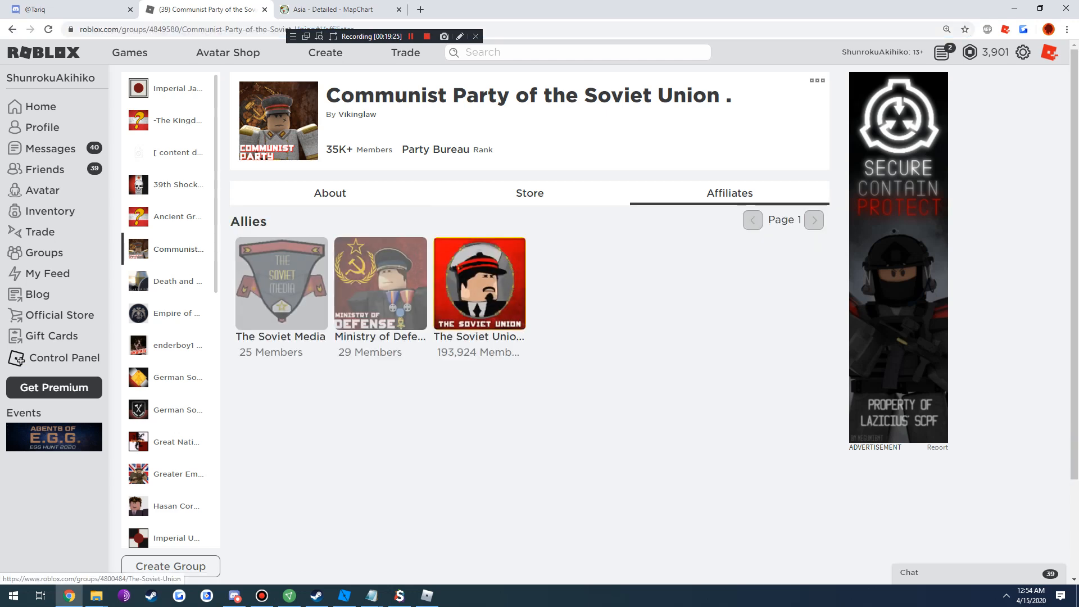
click(479, 283)
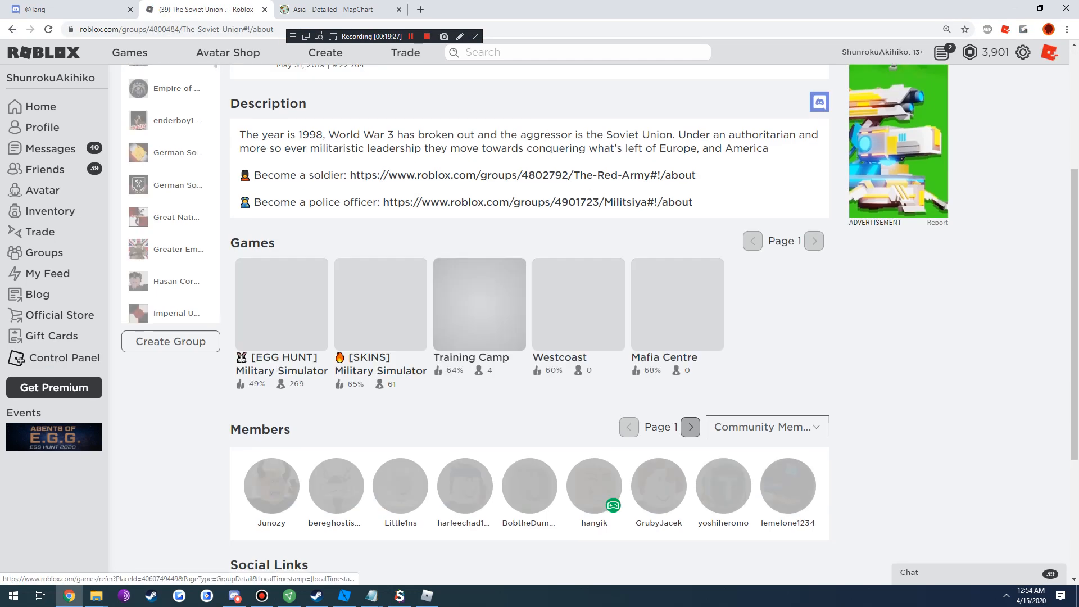
scroll(up, 3)
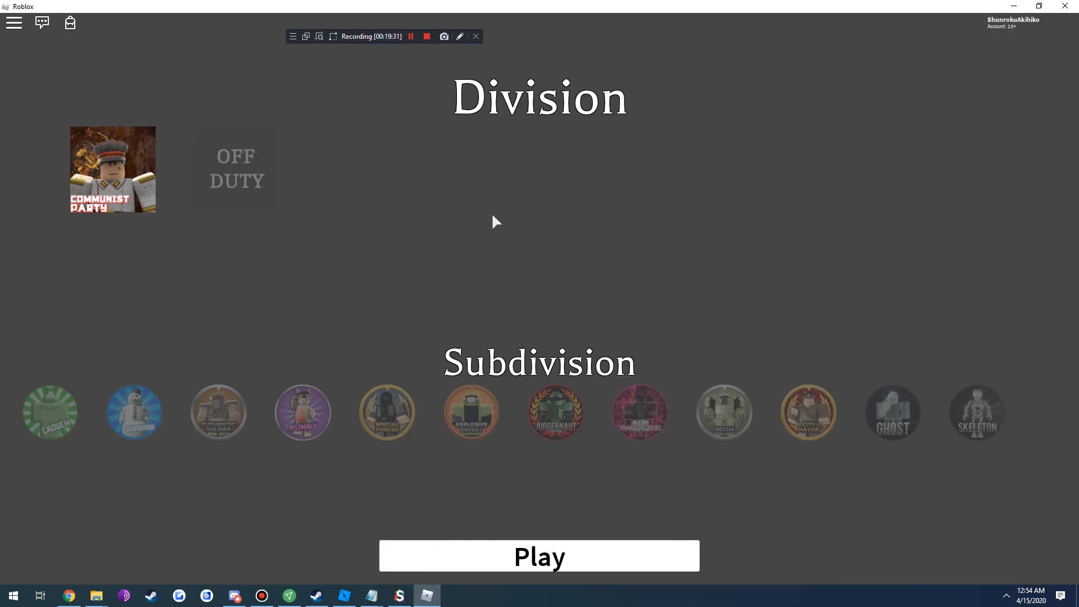
Join the game as the Communist Party division and walk around the Party Bureau
click(539, 555)
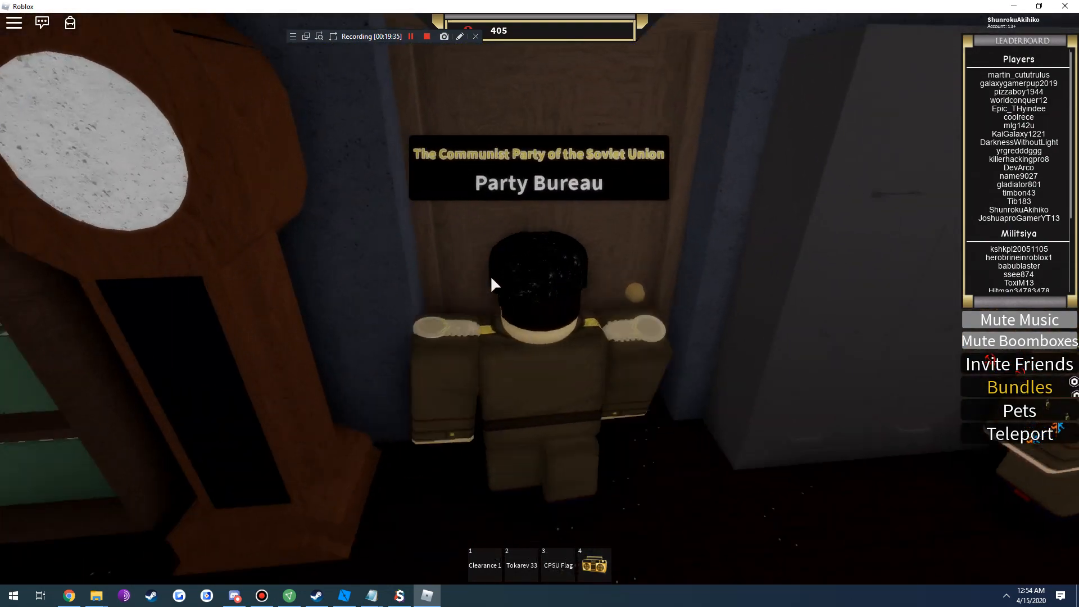
key(w)
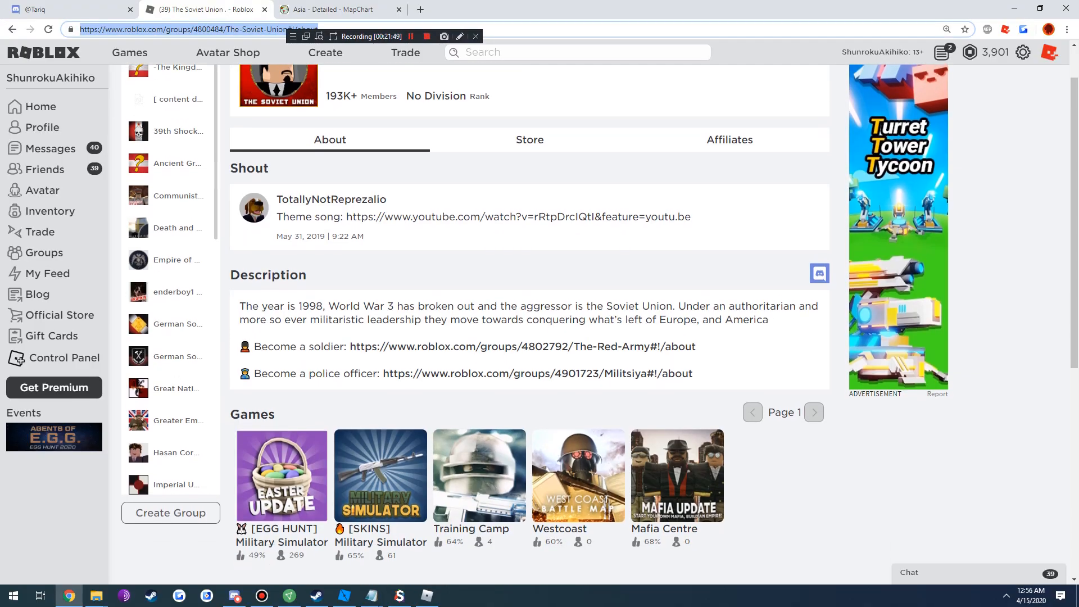
Open the [EGG HUNT] Military Simulator game page and browse its store game passes
scroll(down, 3)
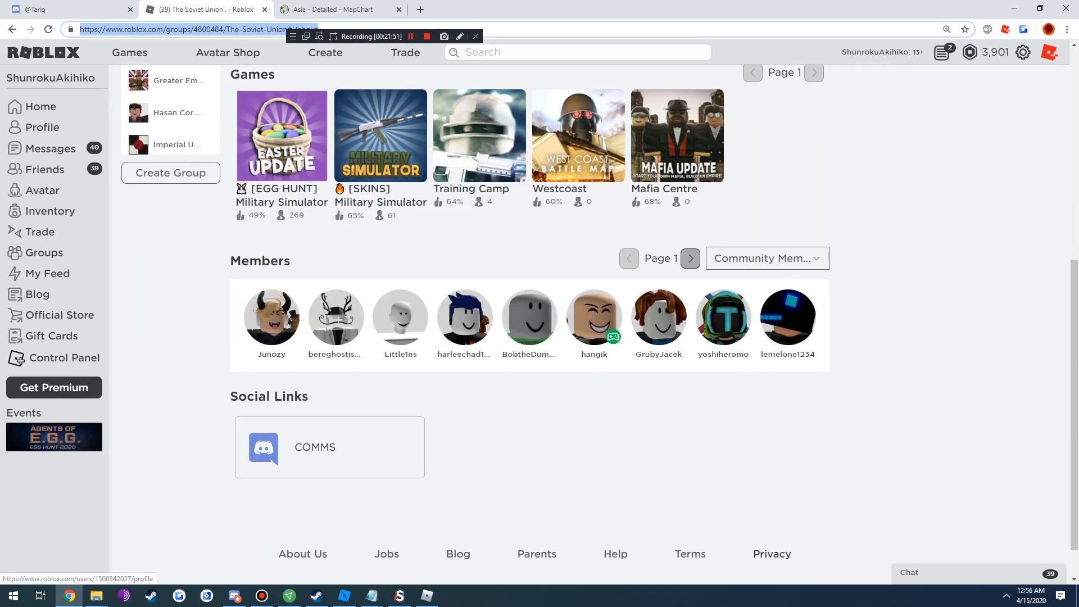
click(281, 135)
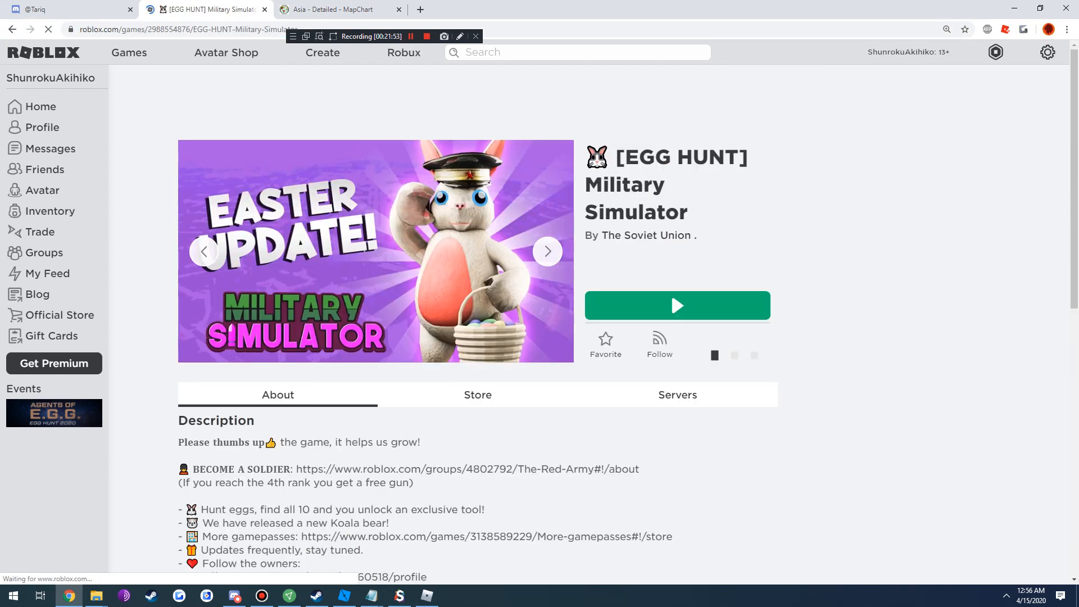
click(478, 395)
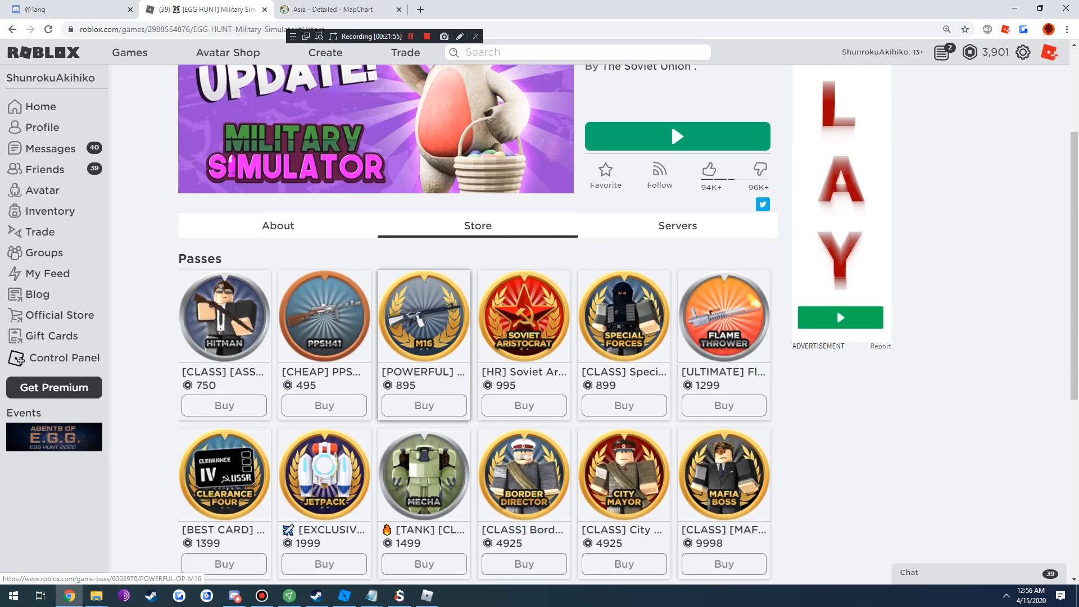
scroll(down, 3)
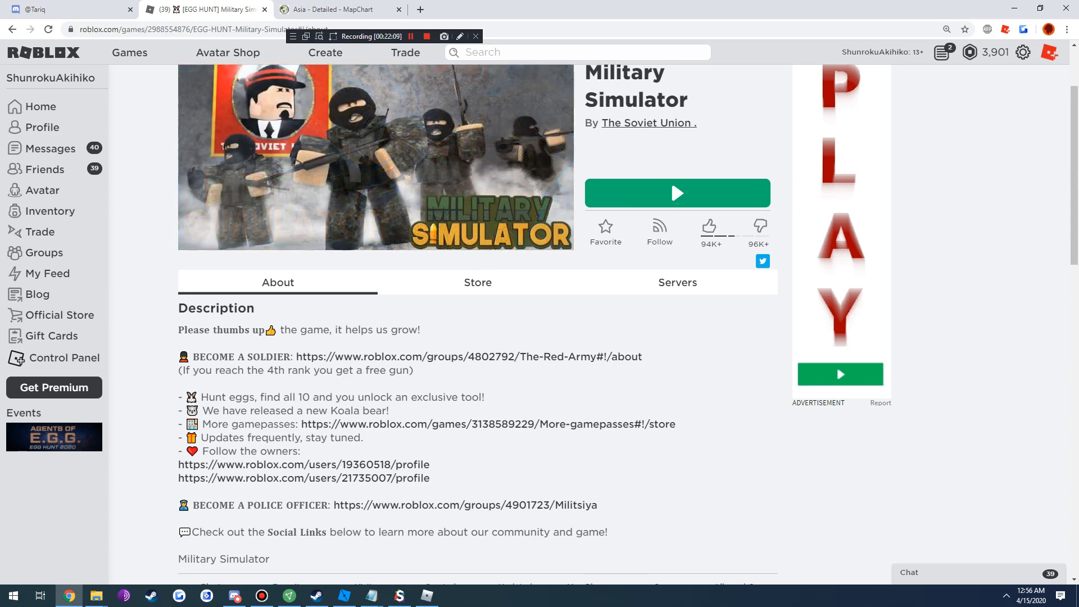
Open the affiliated Communist Party of the Soviet Union group and list its Politburo members
click(647, 122)
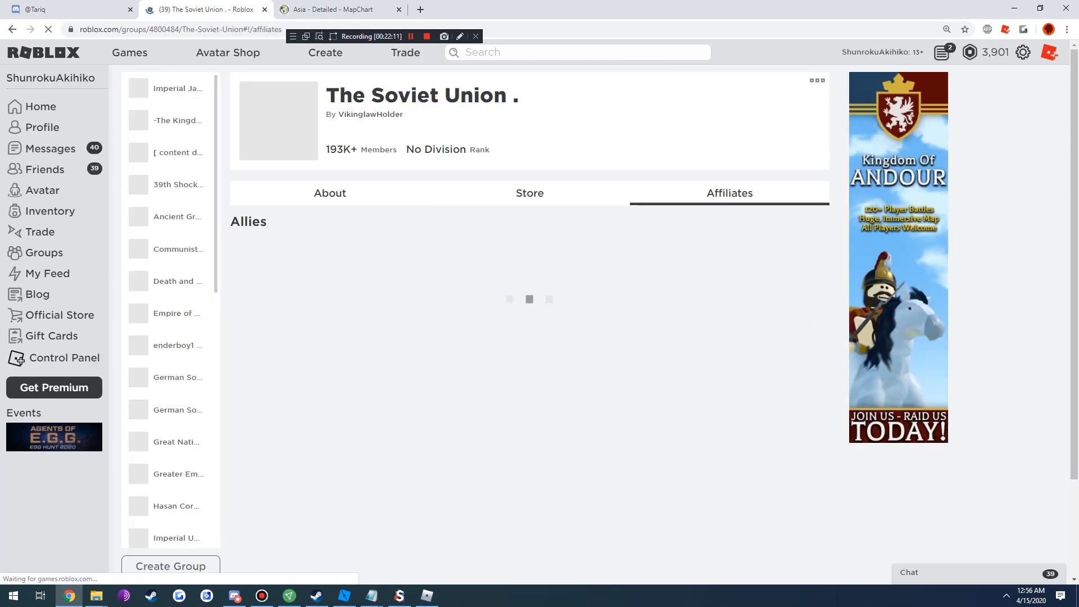
click(176, 249)
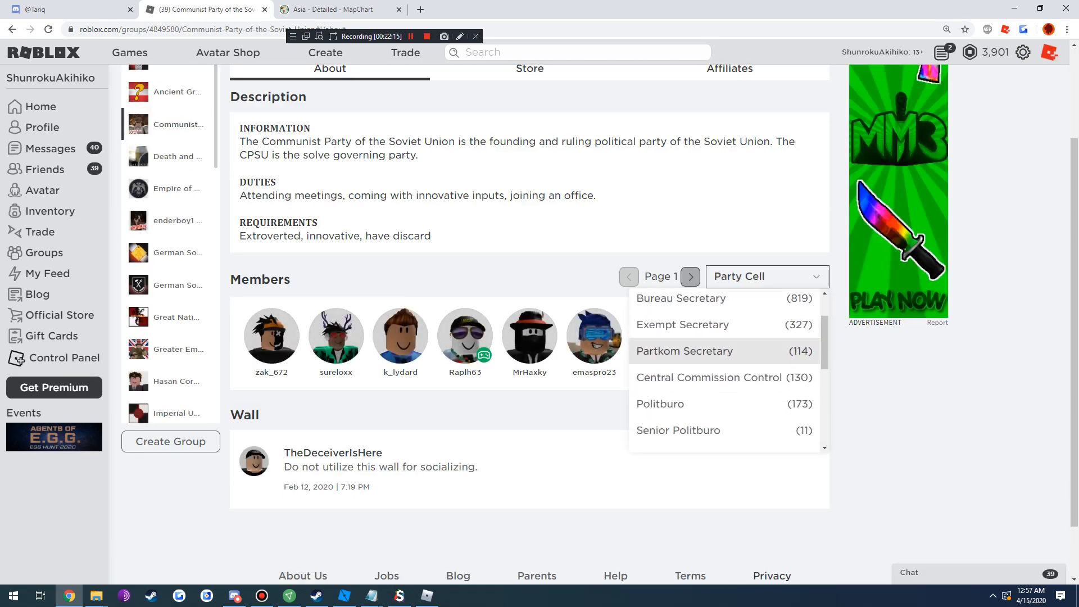
scroll(down, 3)
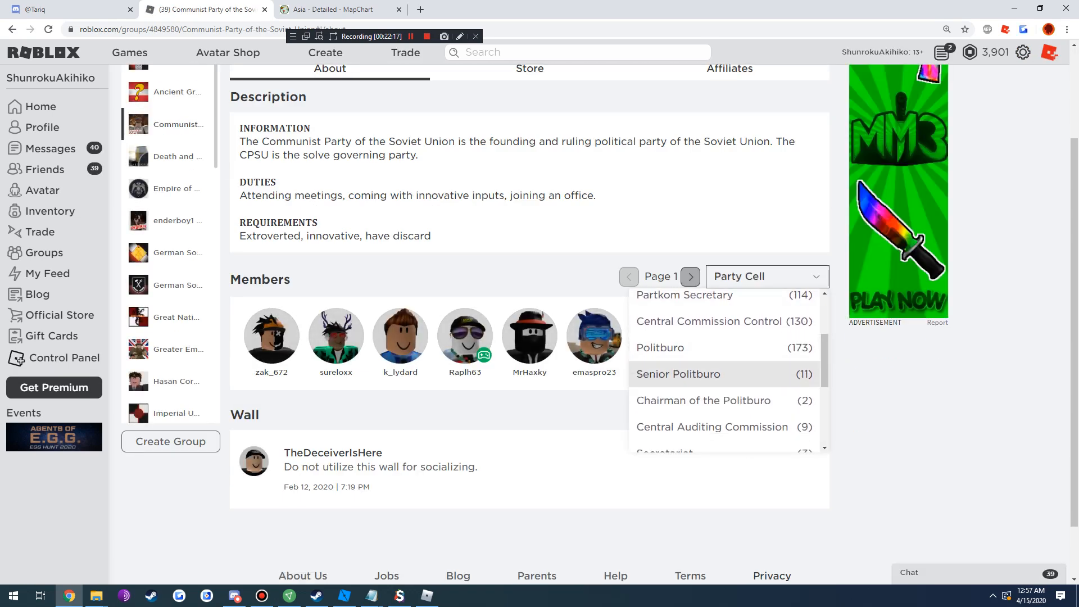
mouse_move(703, 401)
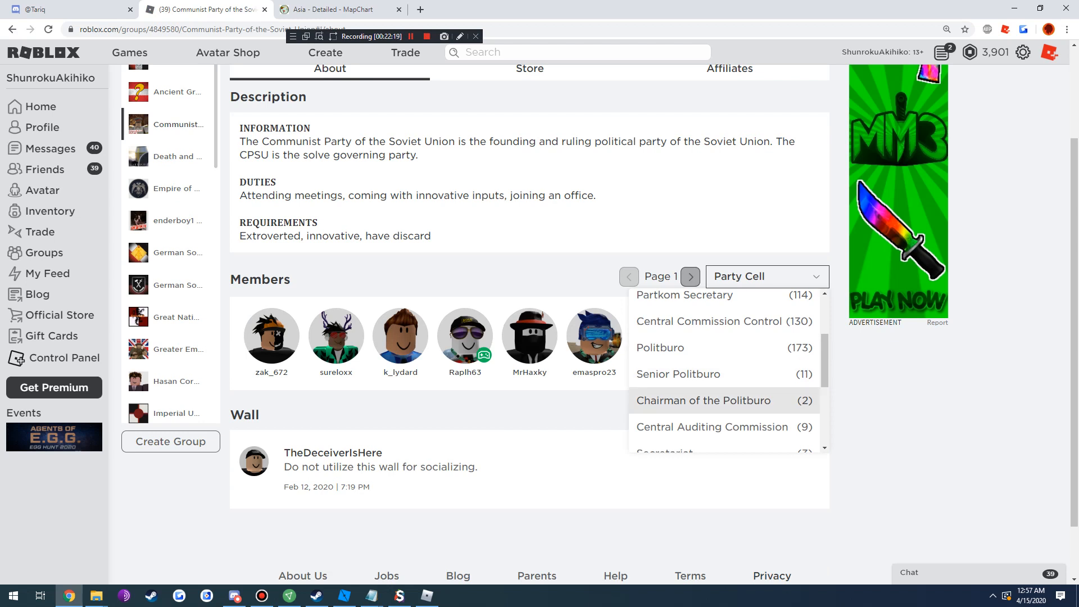
click(659, 347)
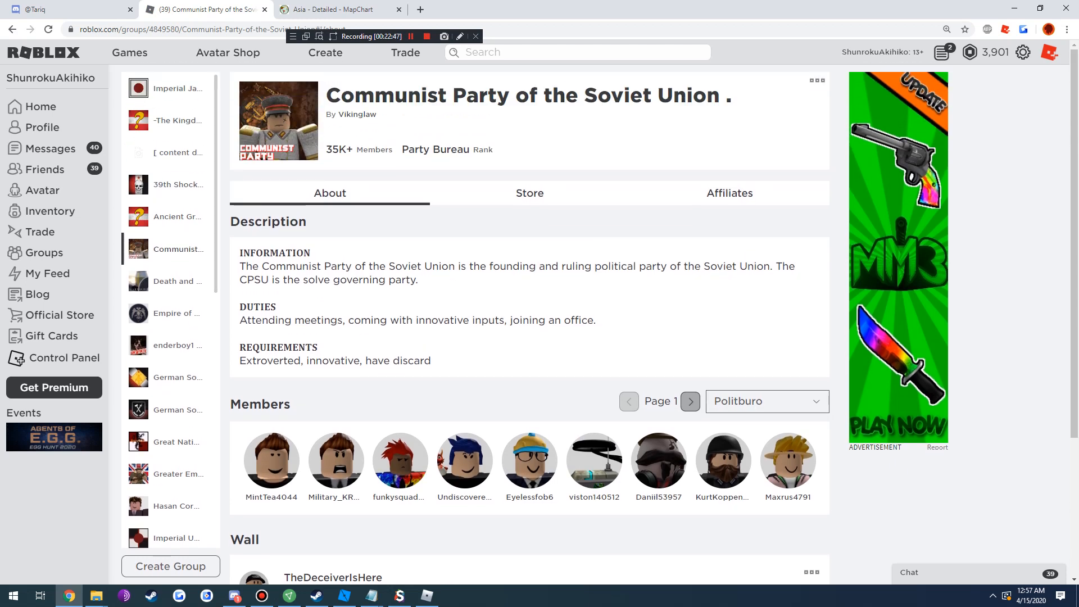
Highlight the party description and its INFORMATION heading while commenting
drag(238, 267, 539, 266)
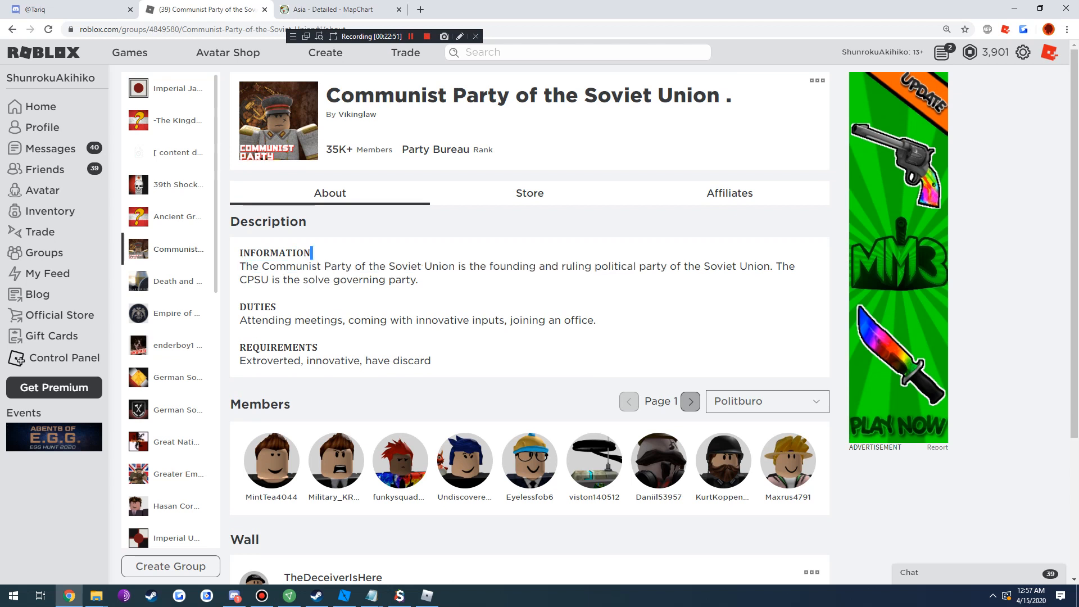
drag(239, 266, 418, 280)
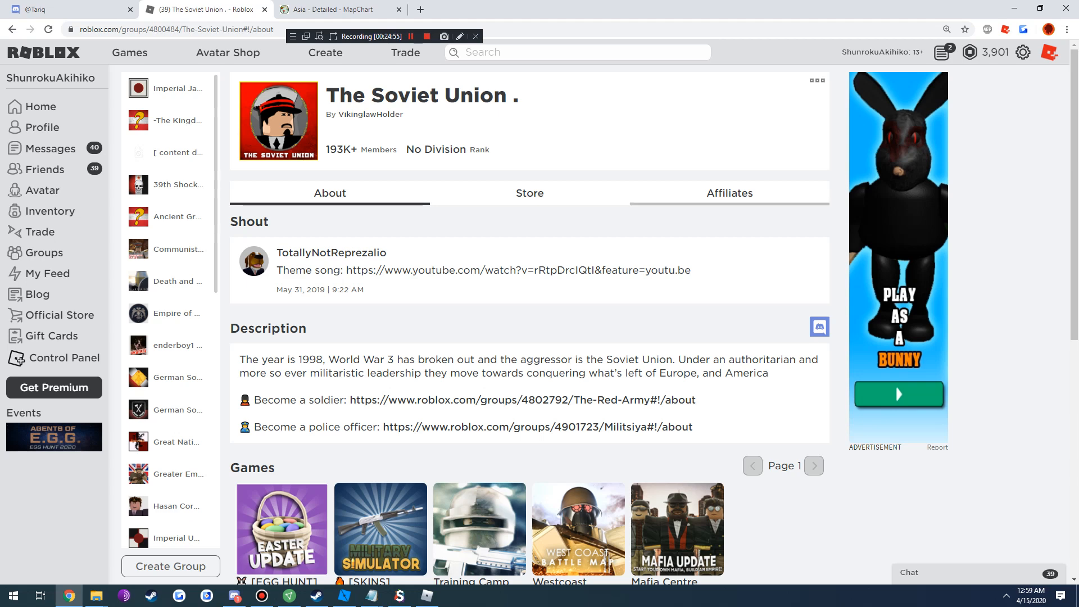
Reopen the Communist Party of the Soviet Union group and return to the running game
click(176, 249)
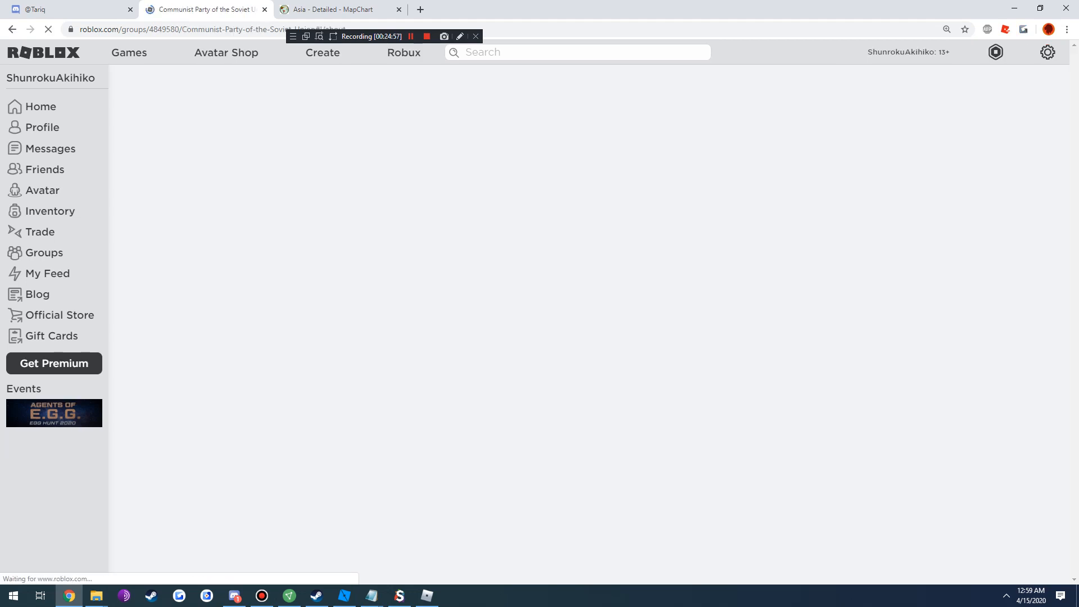
click(766, 401)
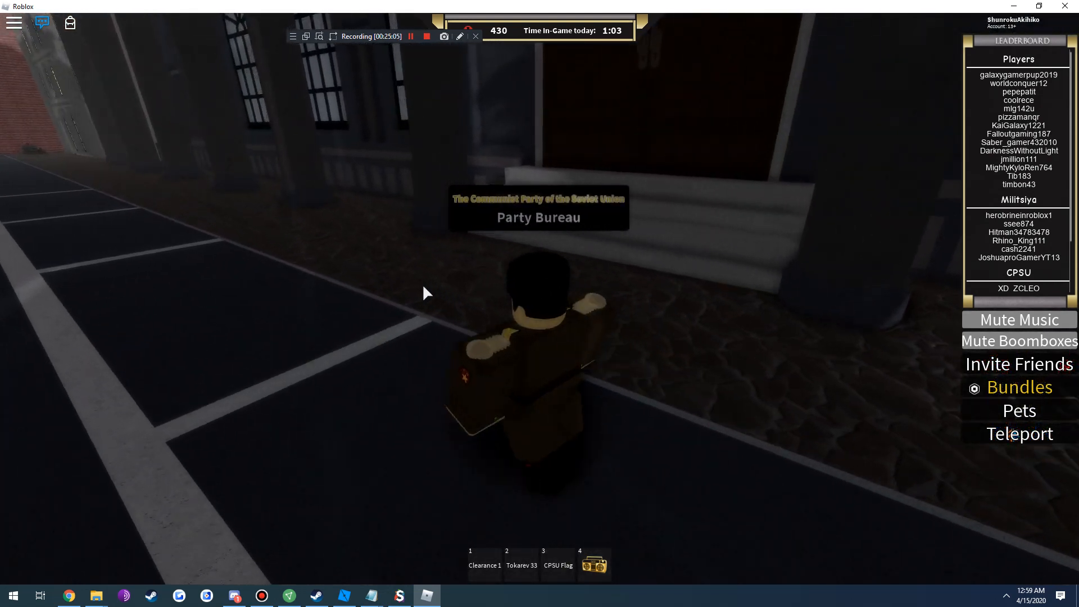
Walk into the Party Bureau building and close the PP Shop rank-points panel
key(w)
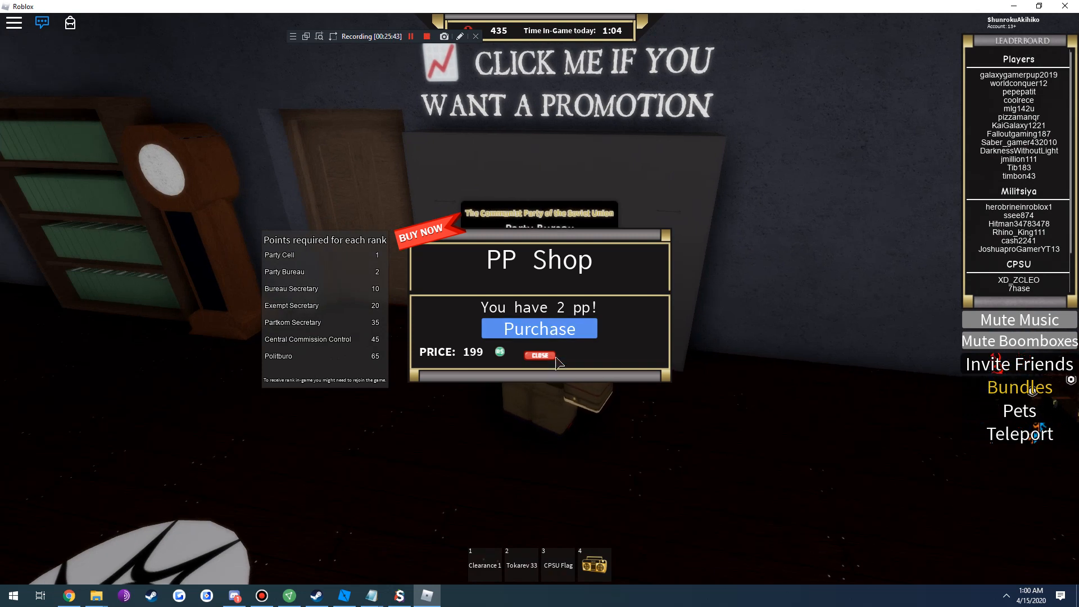
click(539, 356)
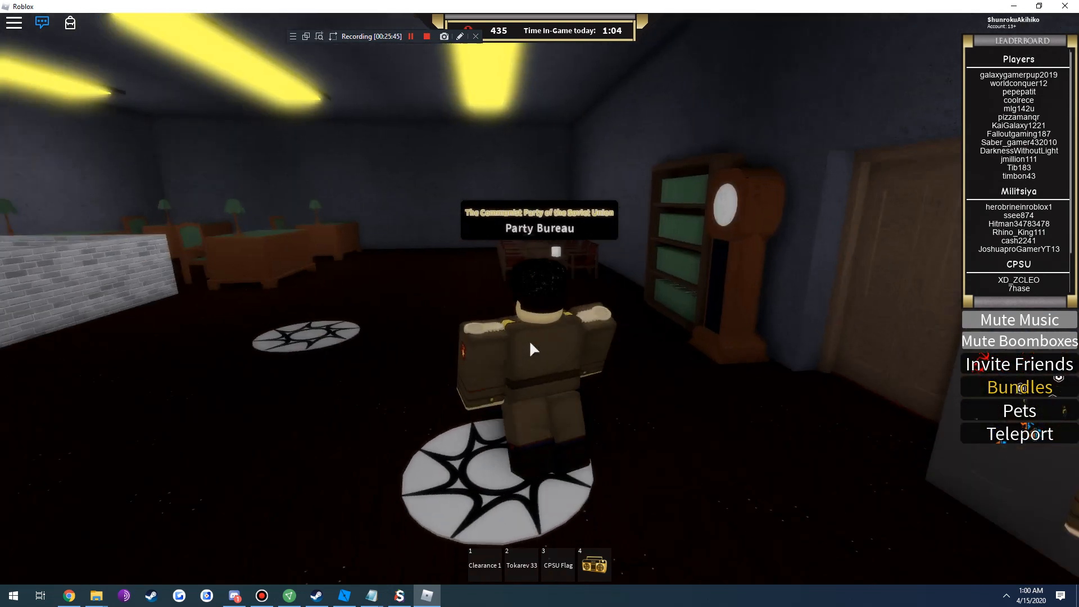